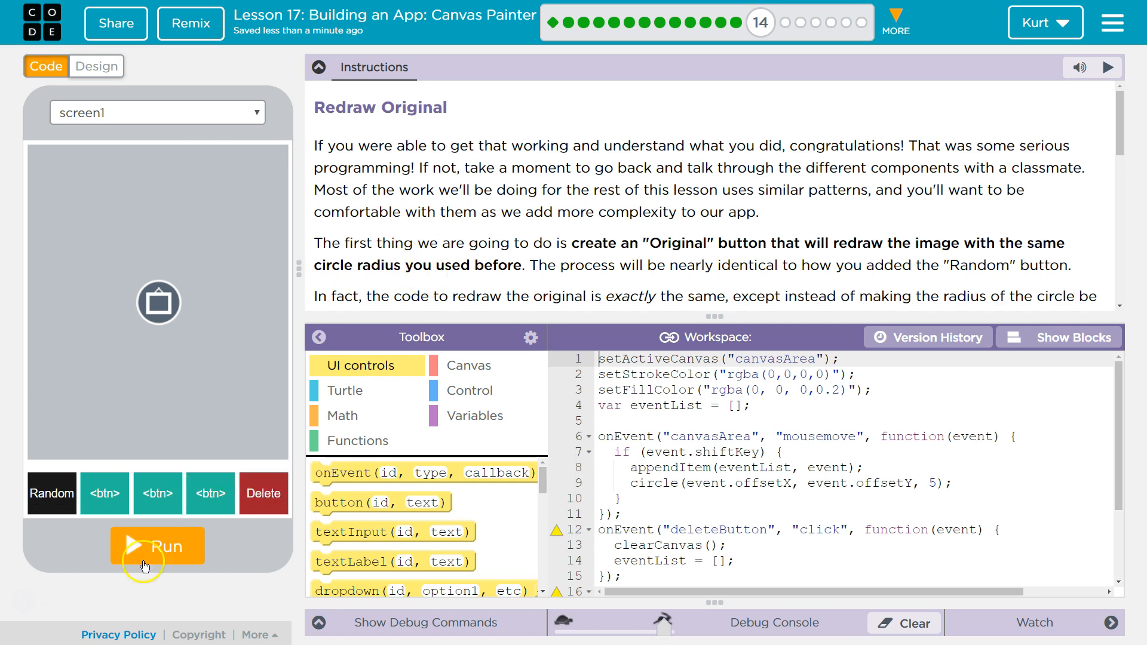
- Run the painter app and draw a loose scribble of semi-transparent dots on the canvas
click(158, 546)
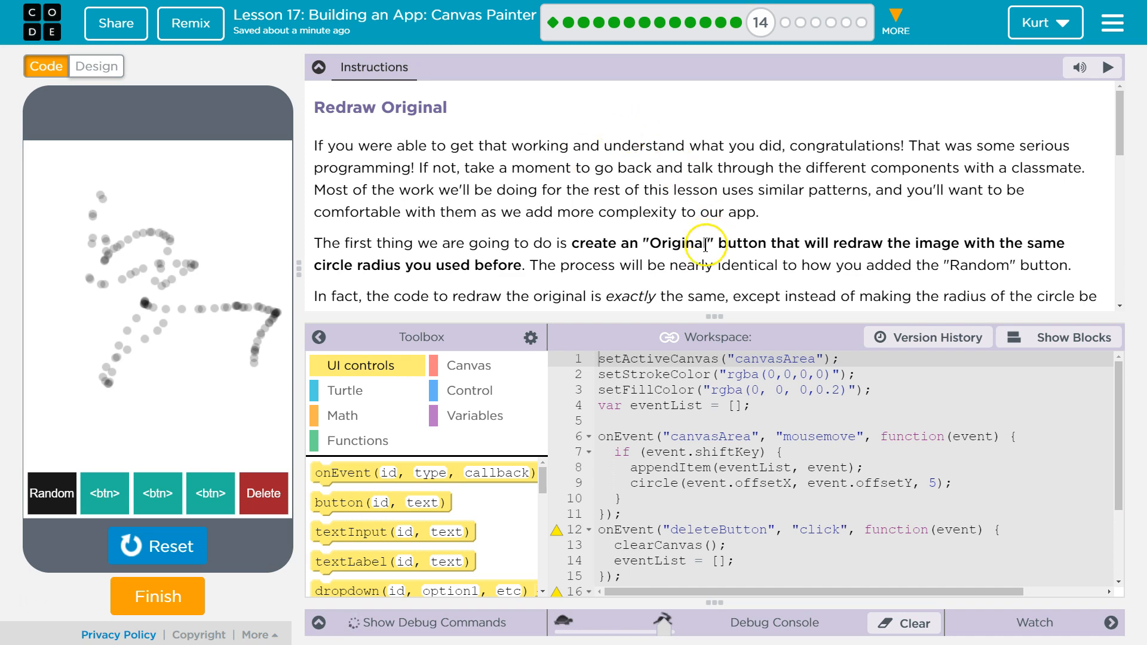
mouse_move(755, 198)
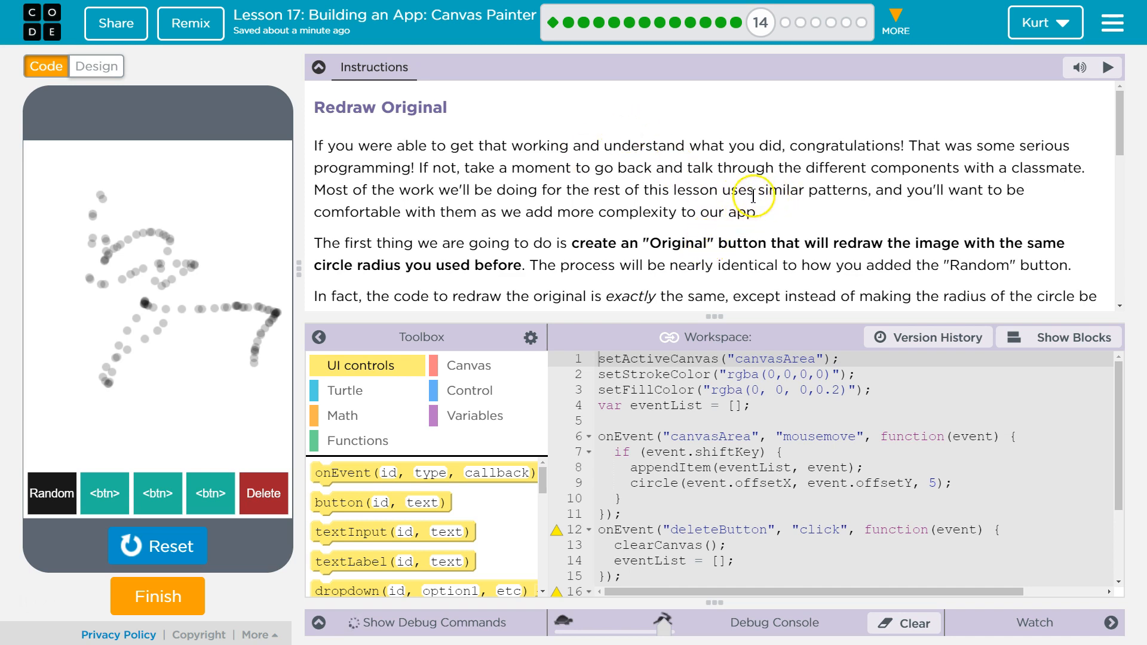
mouse_move(791, 182)
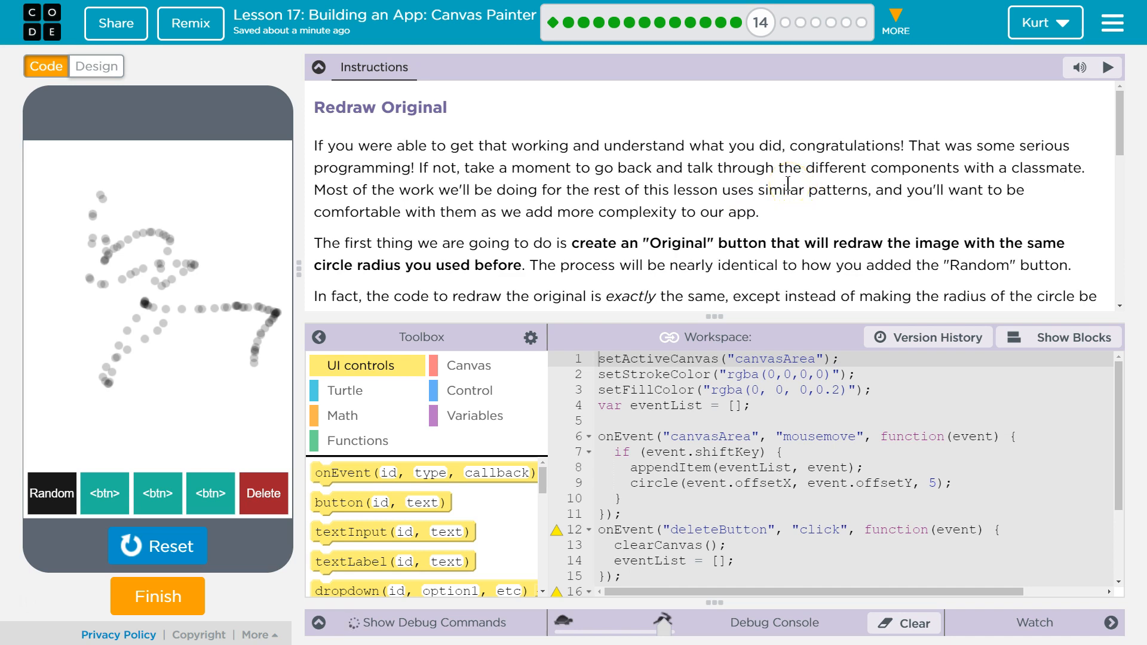
scroll(down, 3)
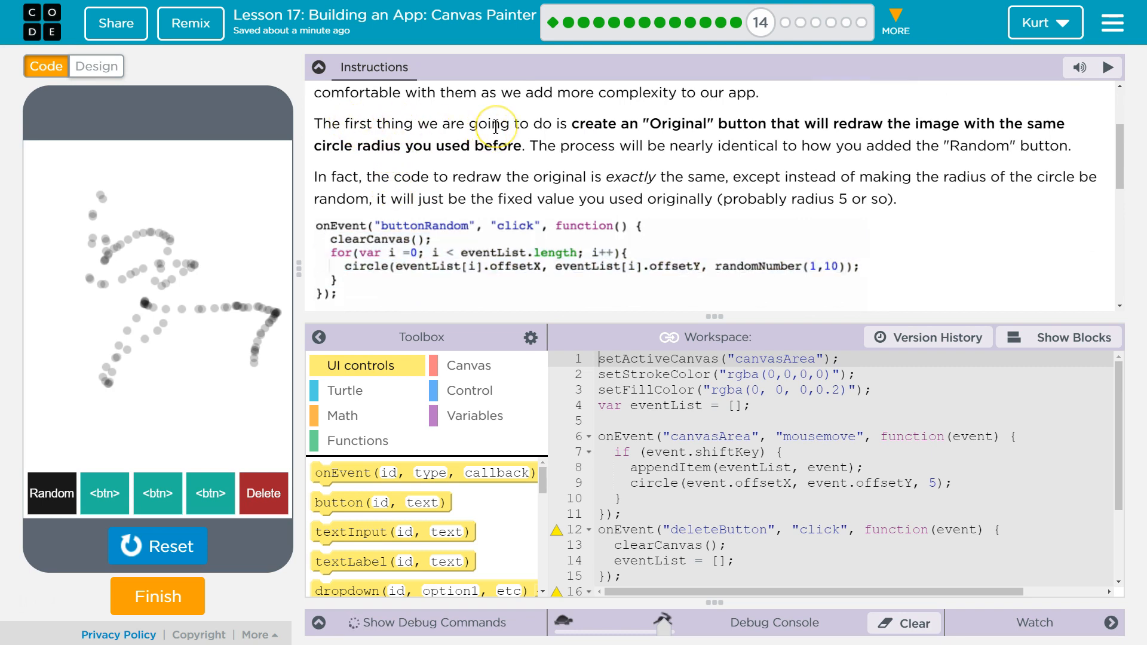
mouse_move(886, 126)
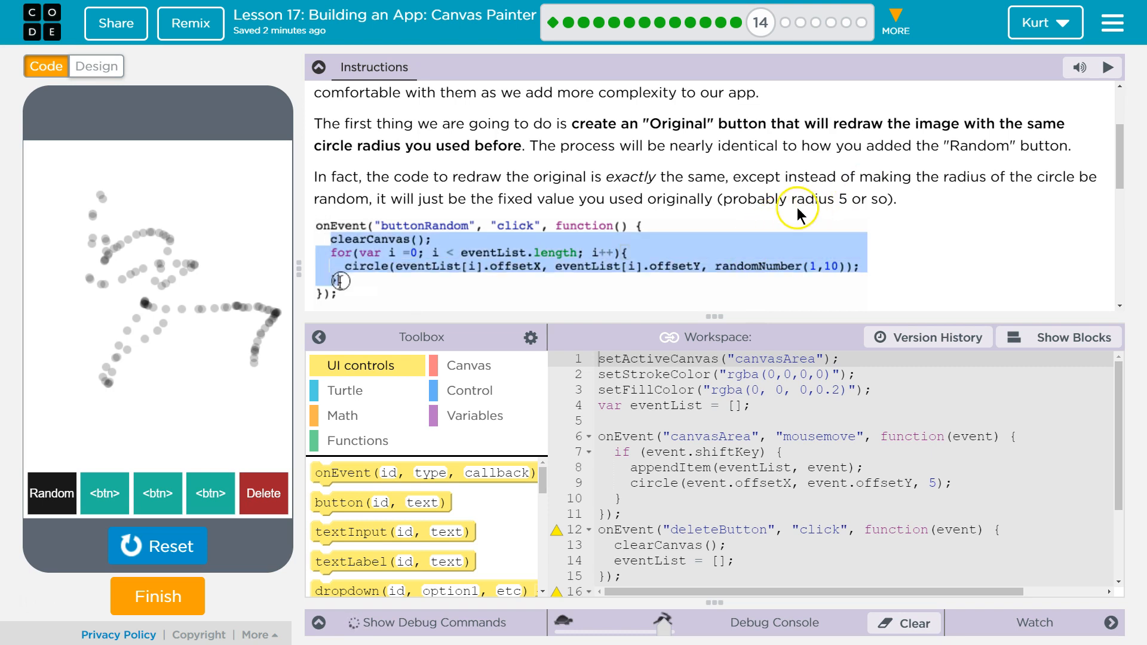
scroll(down, 3)
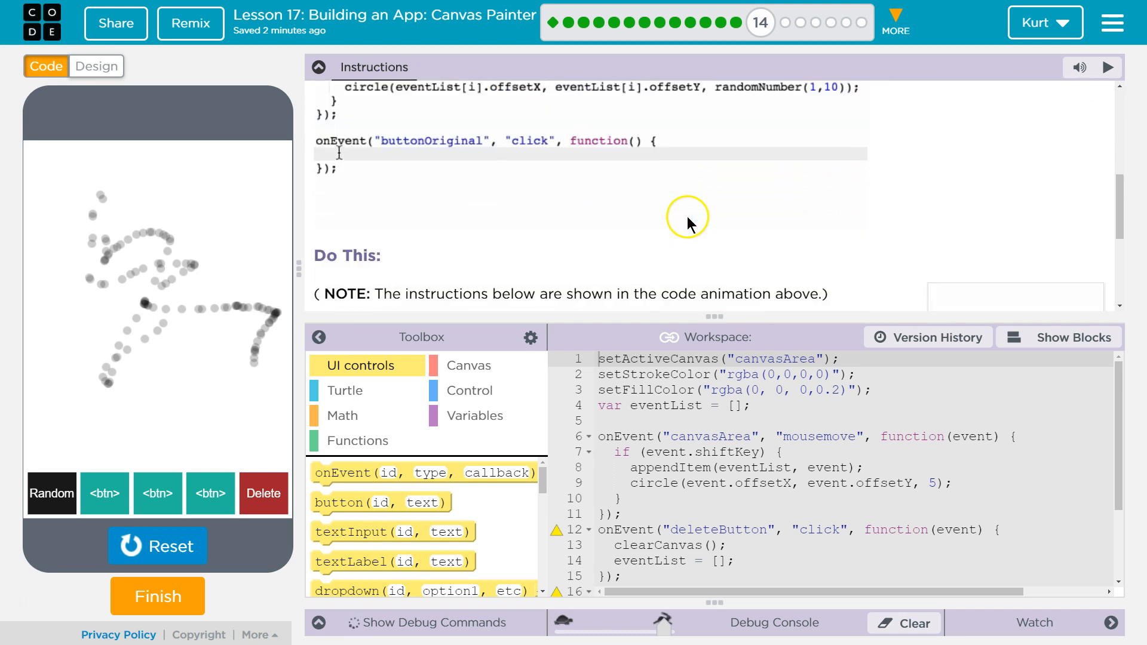
scroll(down, 3)
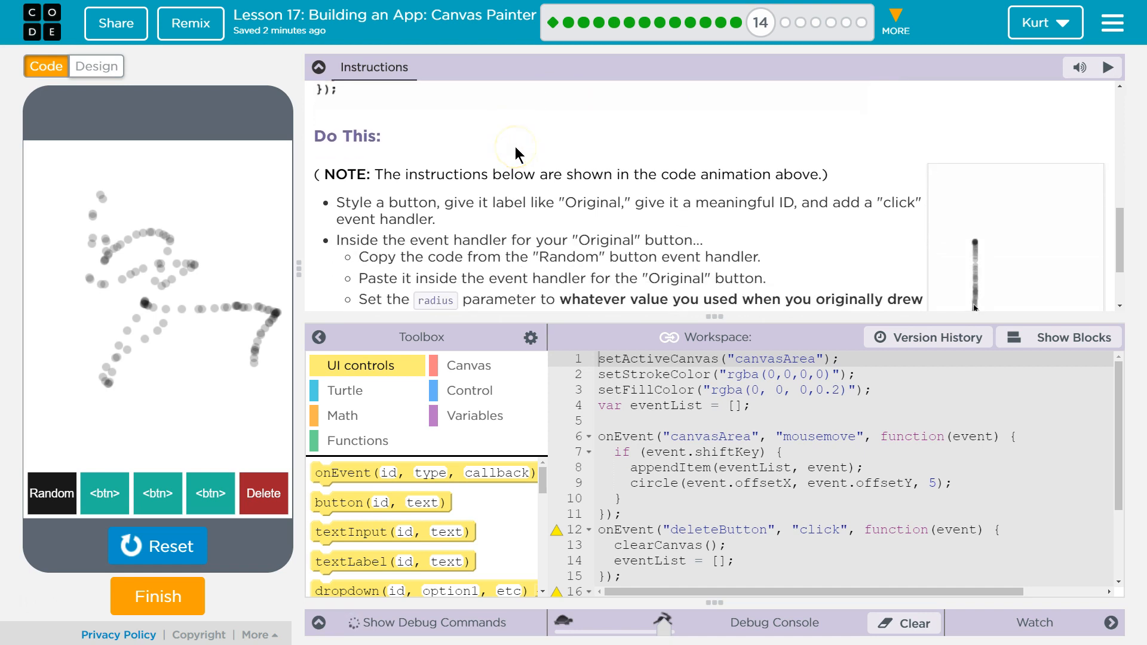
scroll(down, 3)
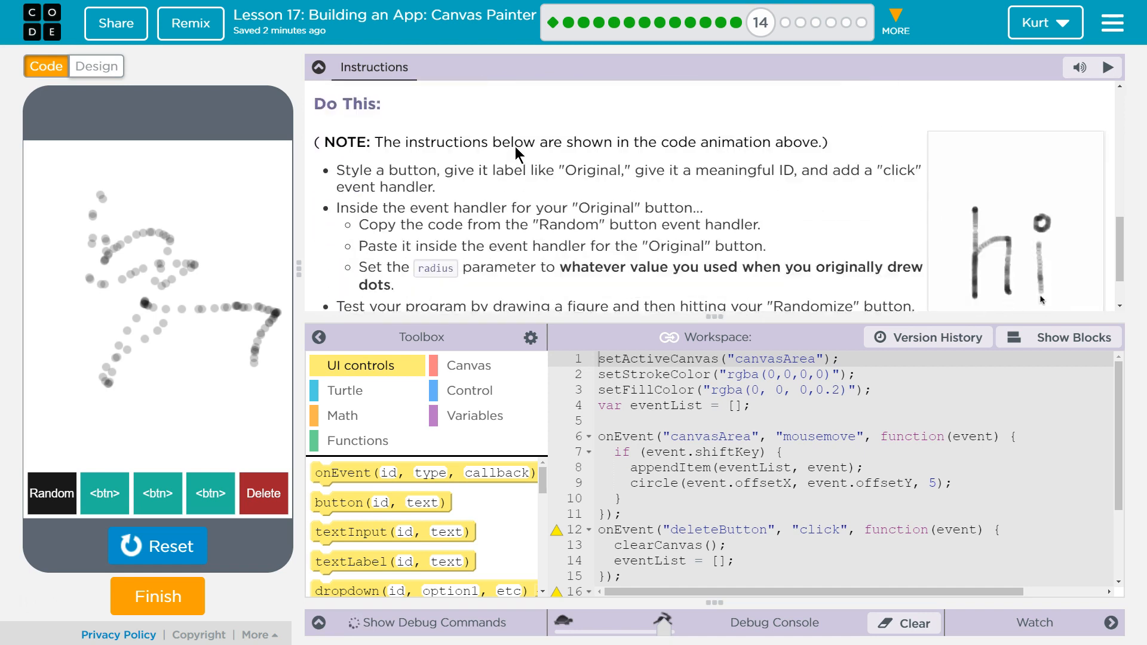
scroll(down, 3)
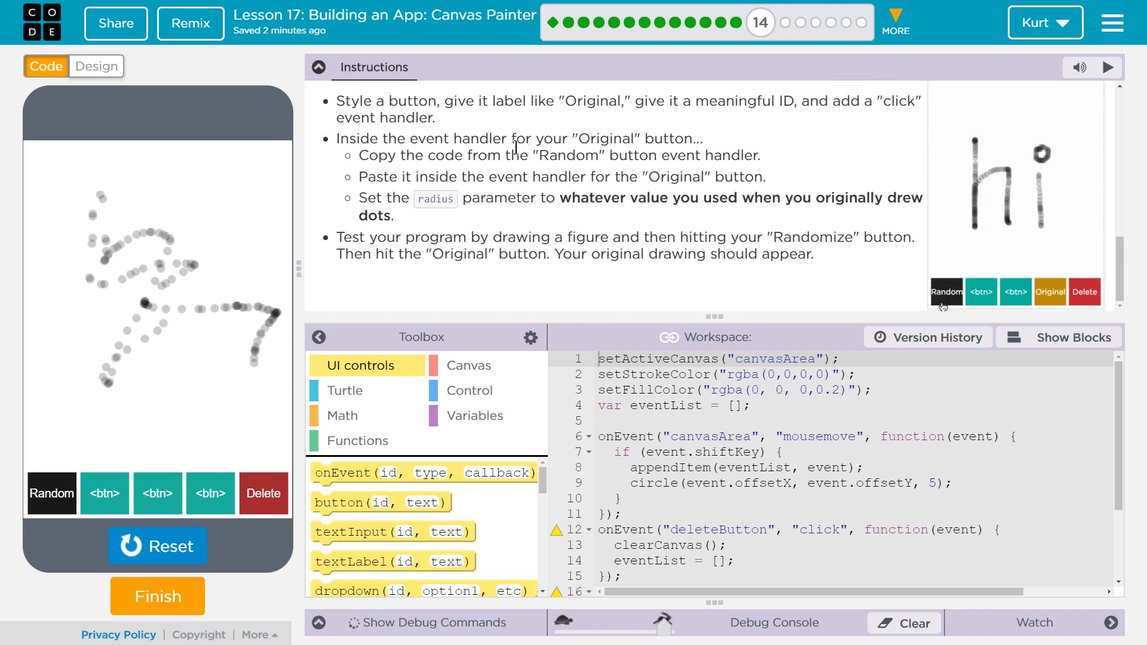
scroll(down, 3)
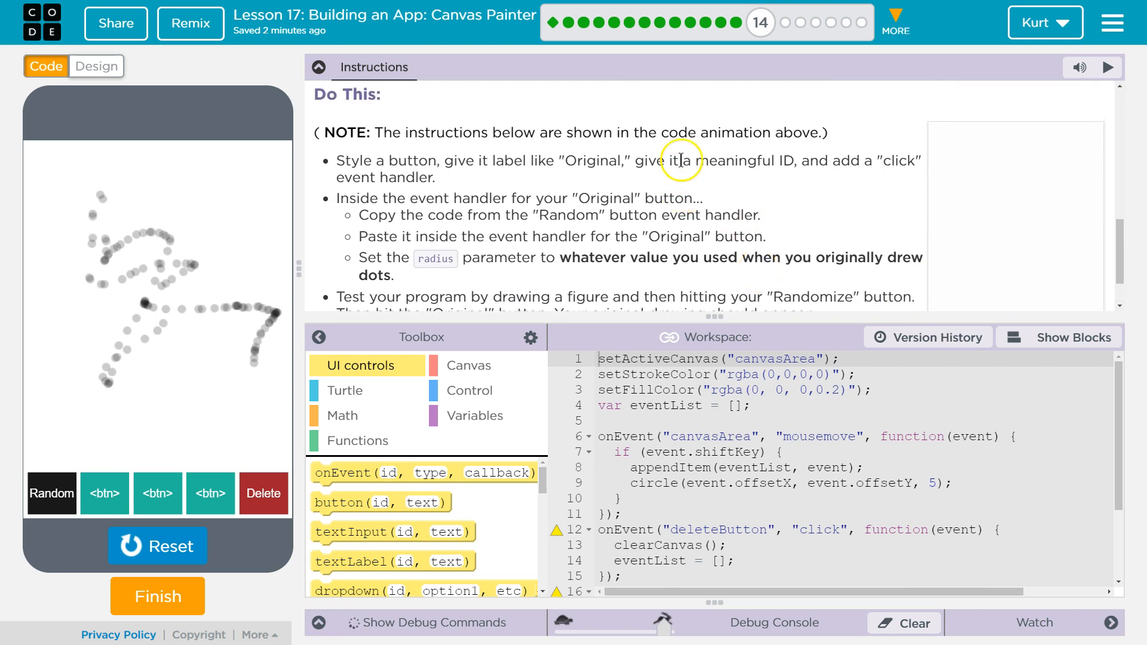
scroll(down, 3)
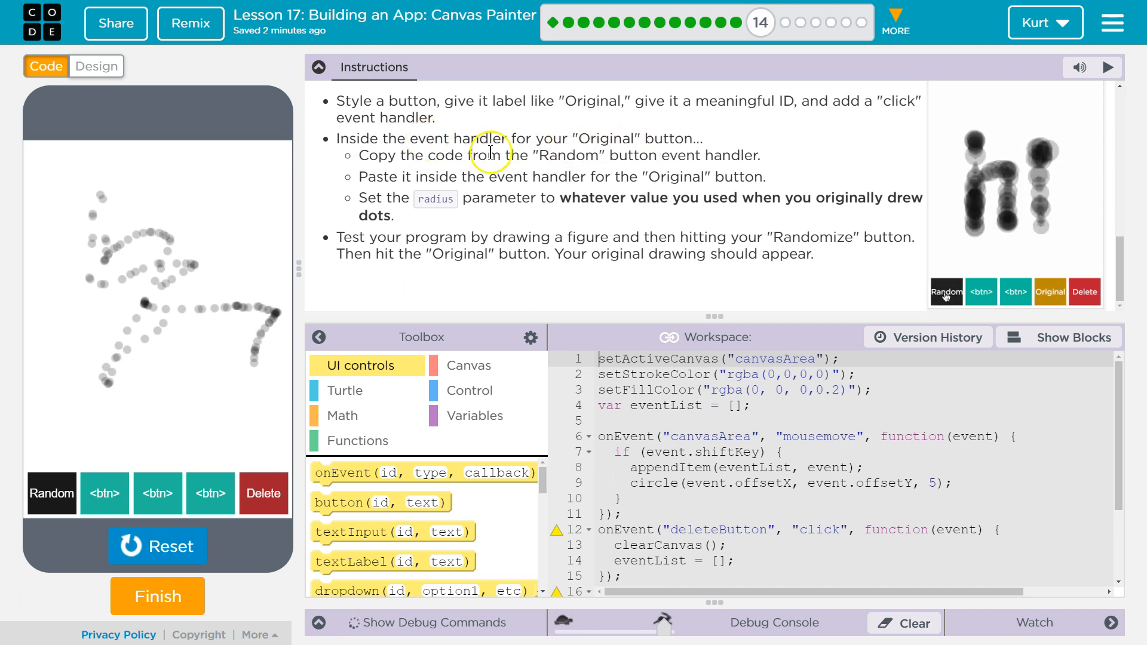
mouse_move(433, 186)
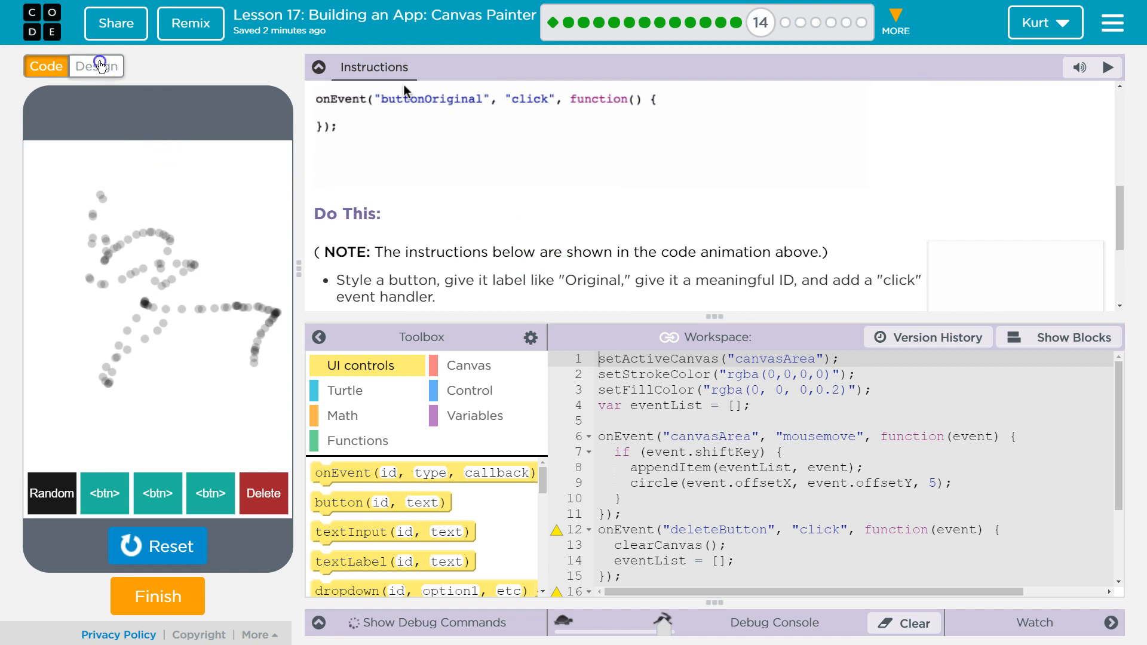
- In Design mode, give the placeholder button id originalButton and label 'Original'
click(97, 66)
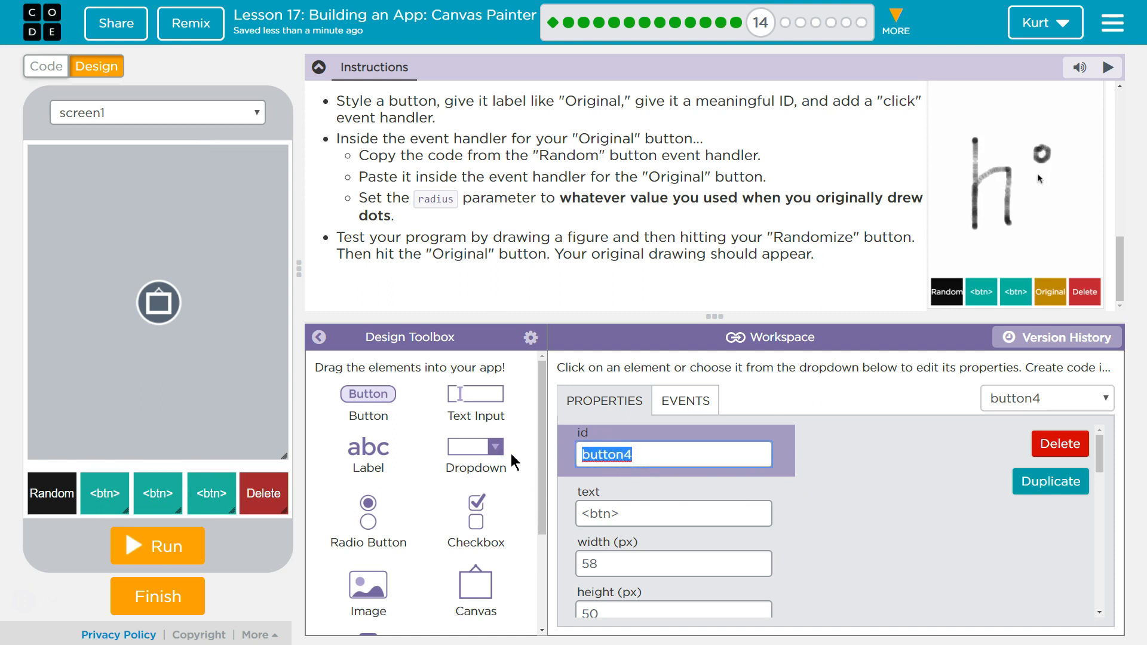
text(originalB)
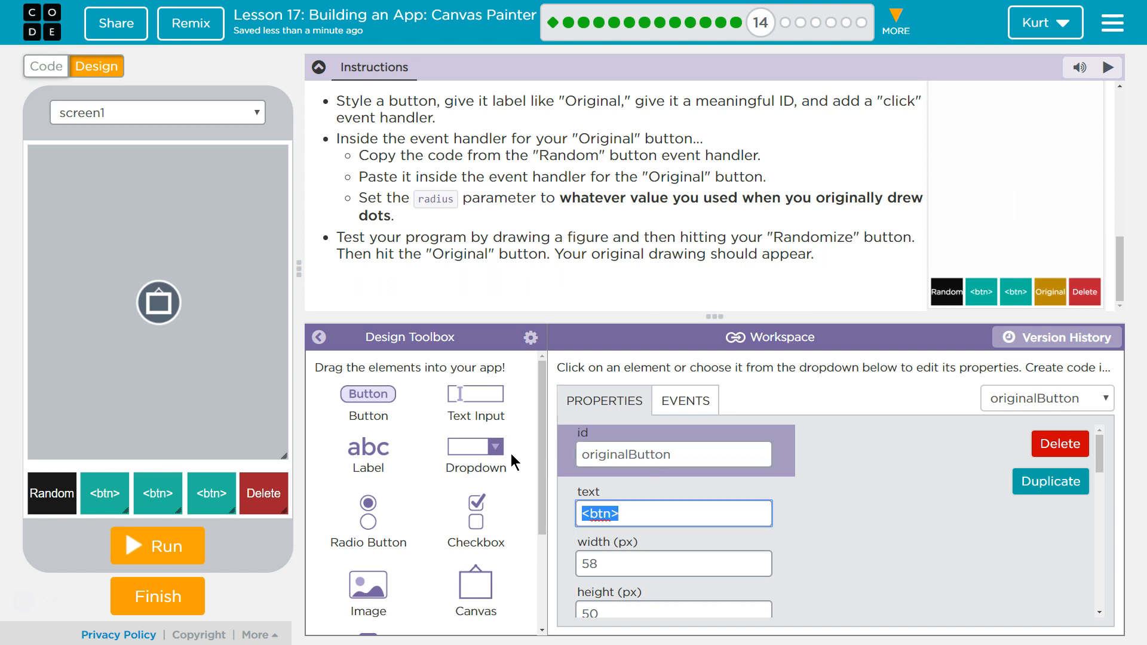
text(O)
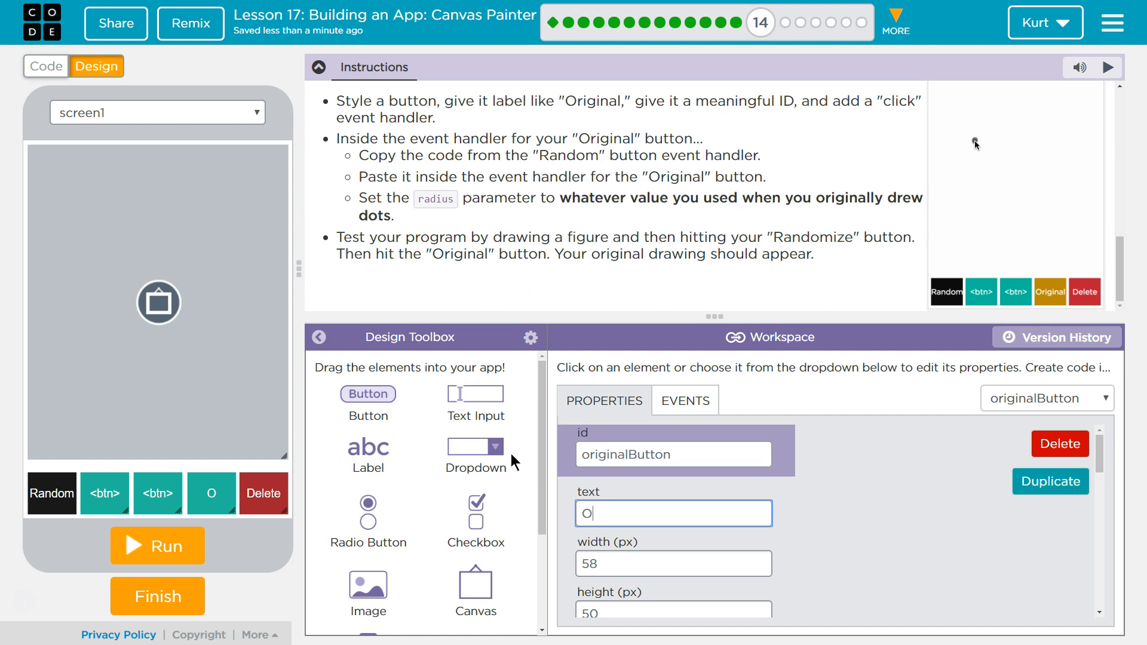
text(riginal)
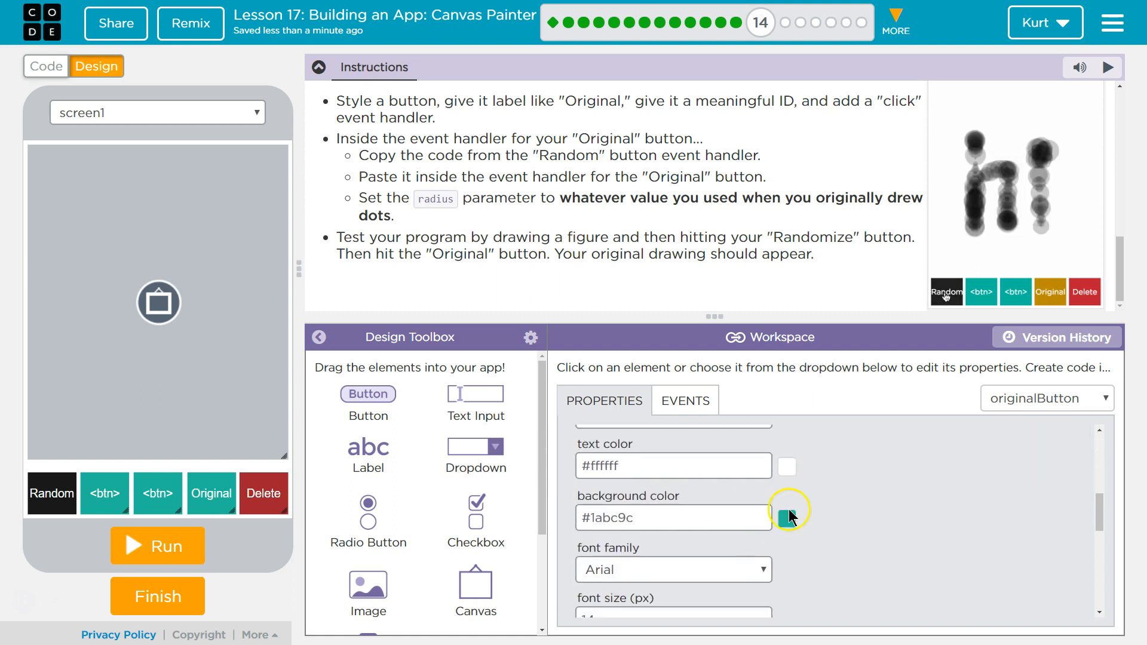
- Colour the button background orange and bring up its EVENTS options
click(788, 517)
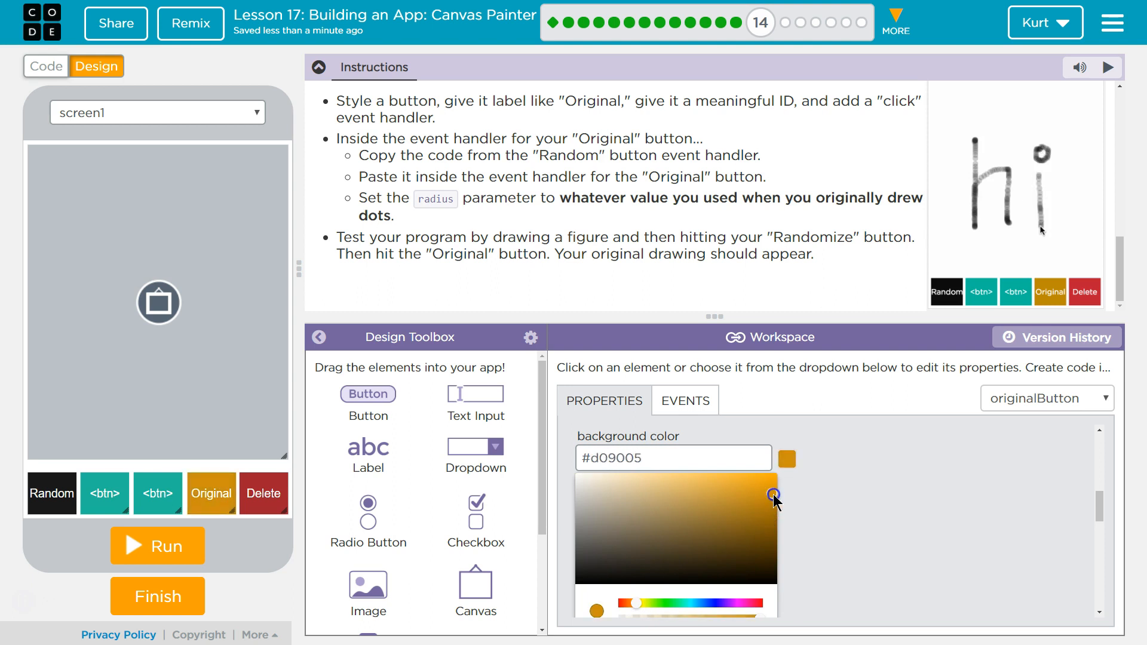
drag(774, 494, 768, 510)
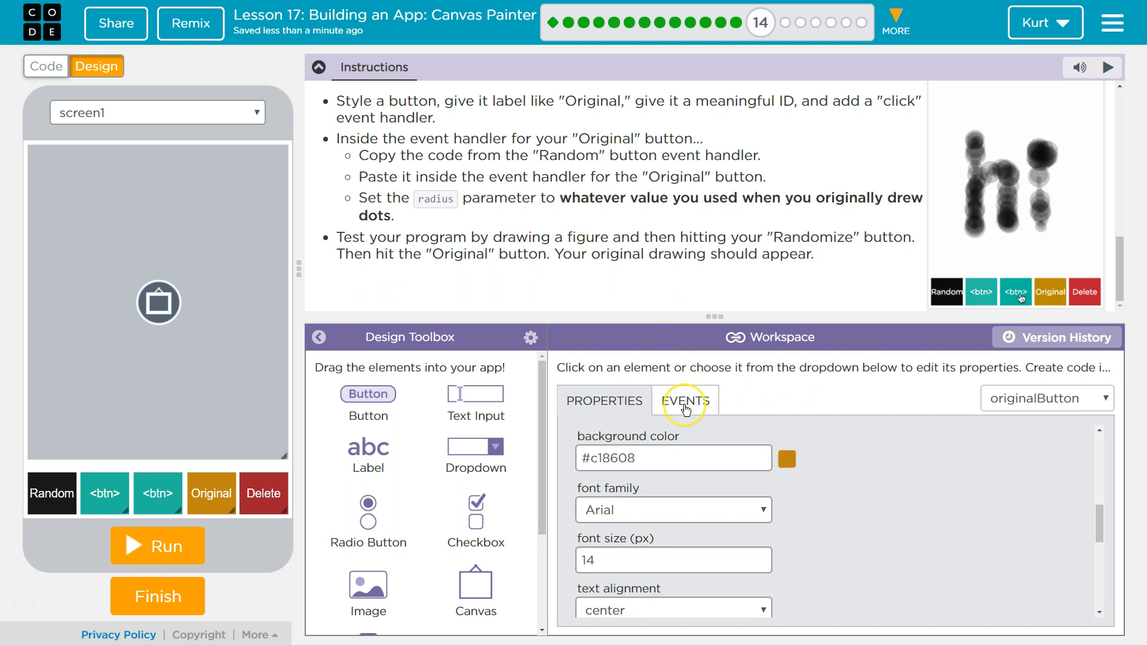
click(686, 402)
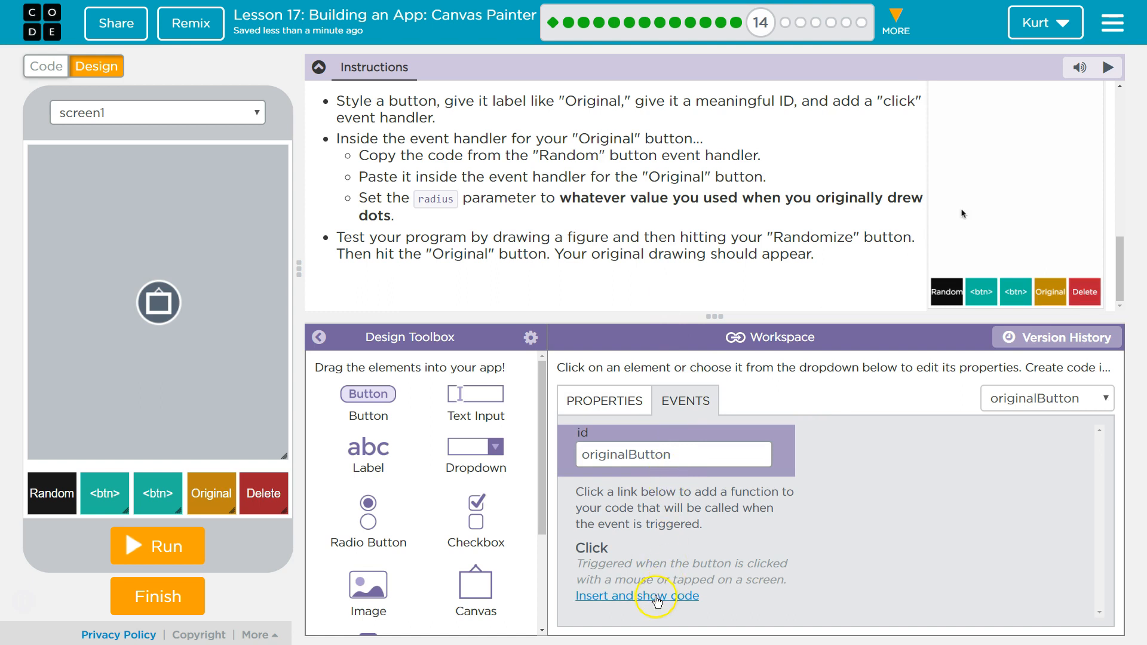
- Insert the originalButton click handler and collapse Instructions and Toolbox for more code room
click(639, 595)
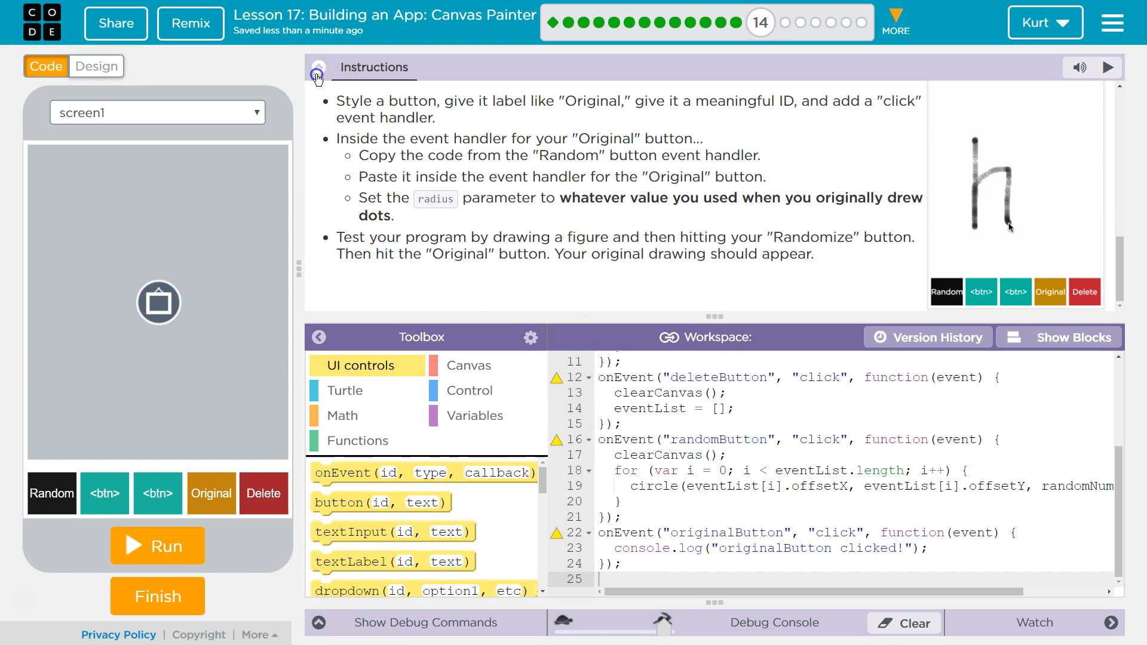
click(318, 69)
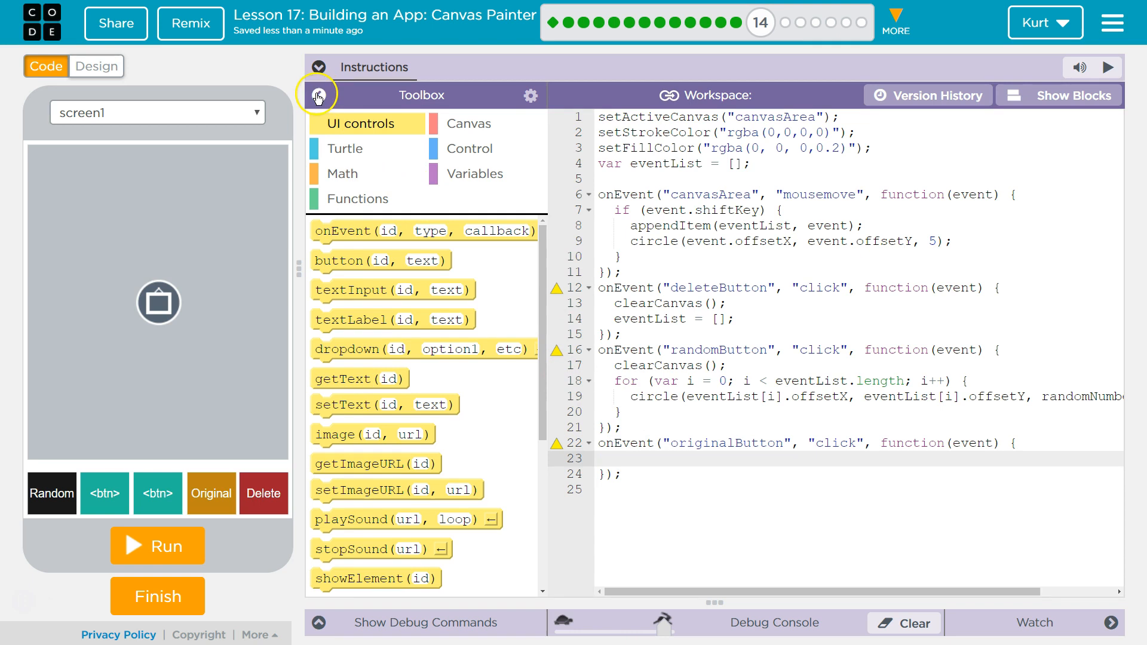
click(320, 94)
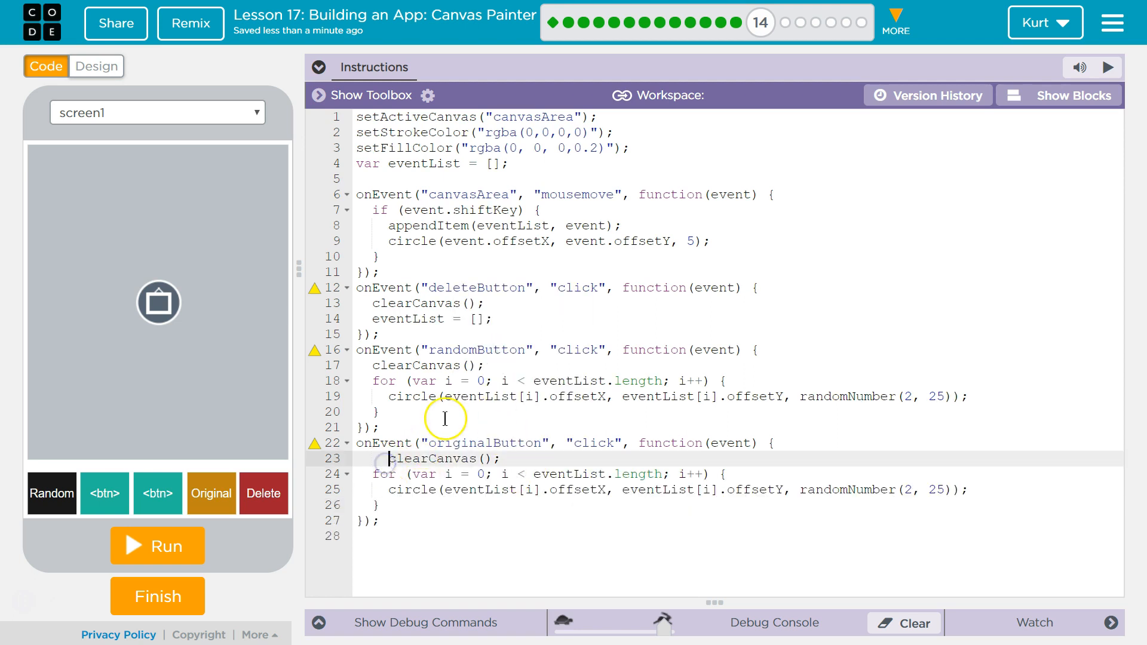
mouse_move(467, 480)
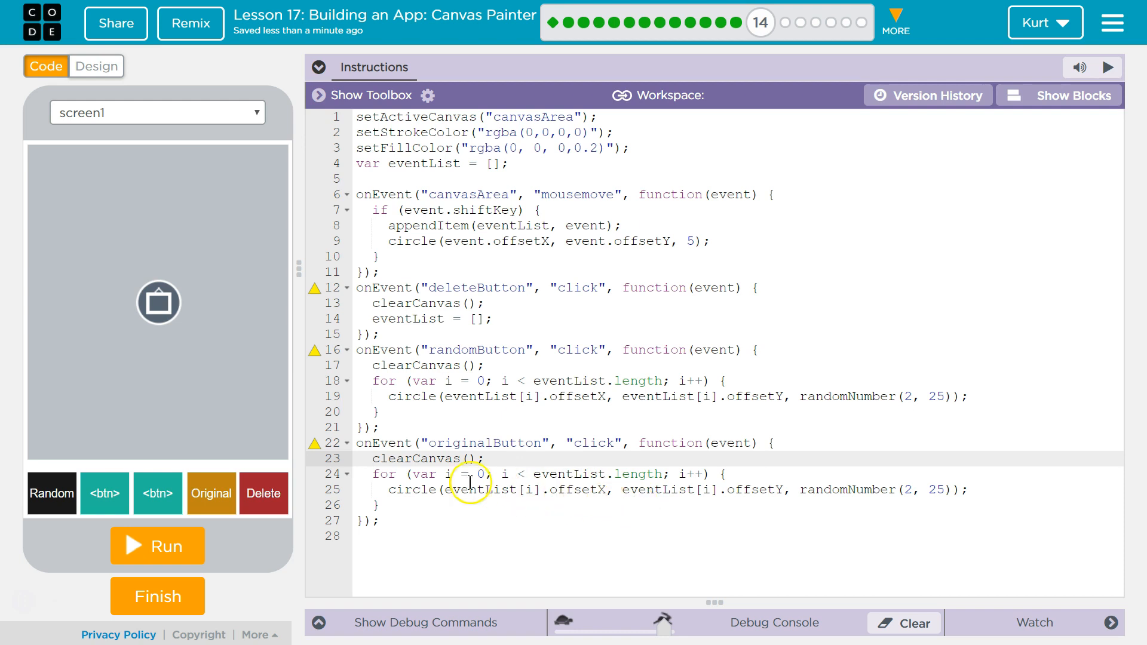
mouse_move(482, 548)
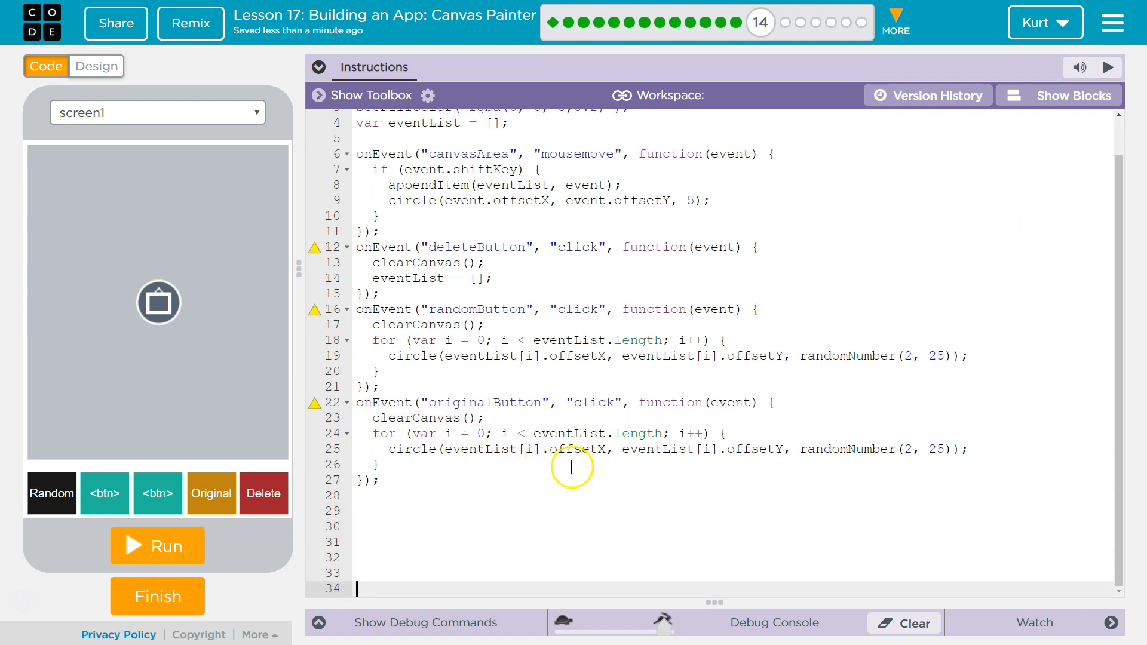
- In block view, remove randomNumber(2, 25) from the originalButton circle call, leaving radius 5
click(1074, 95)
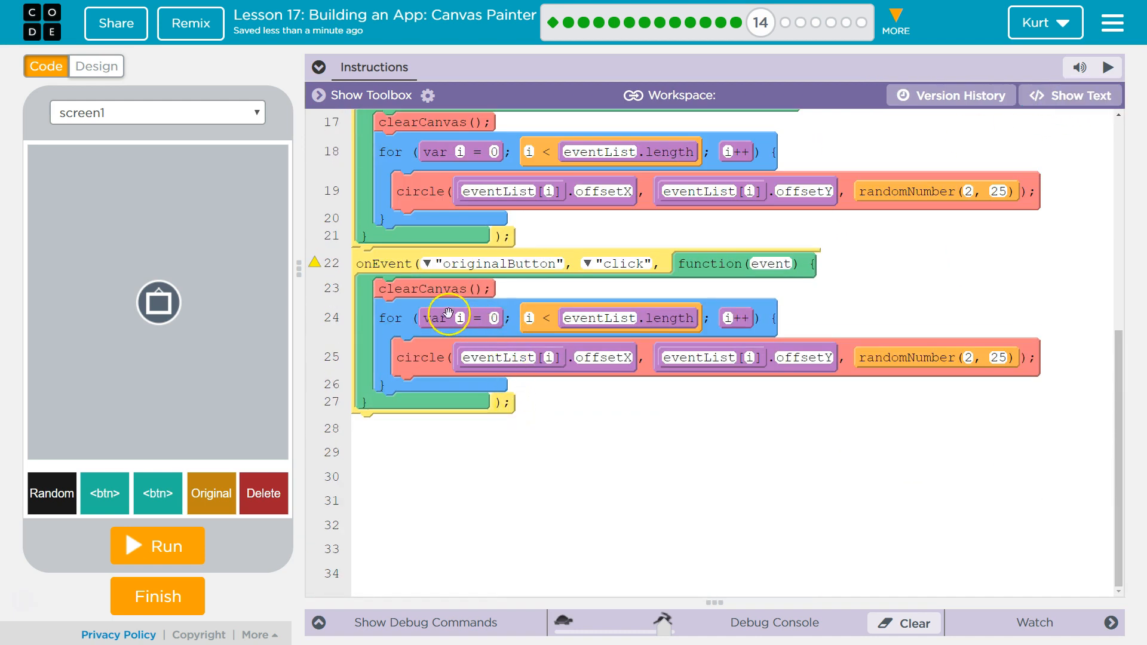
mouse_move(607, 318)
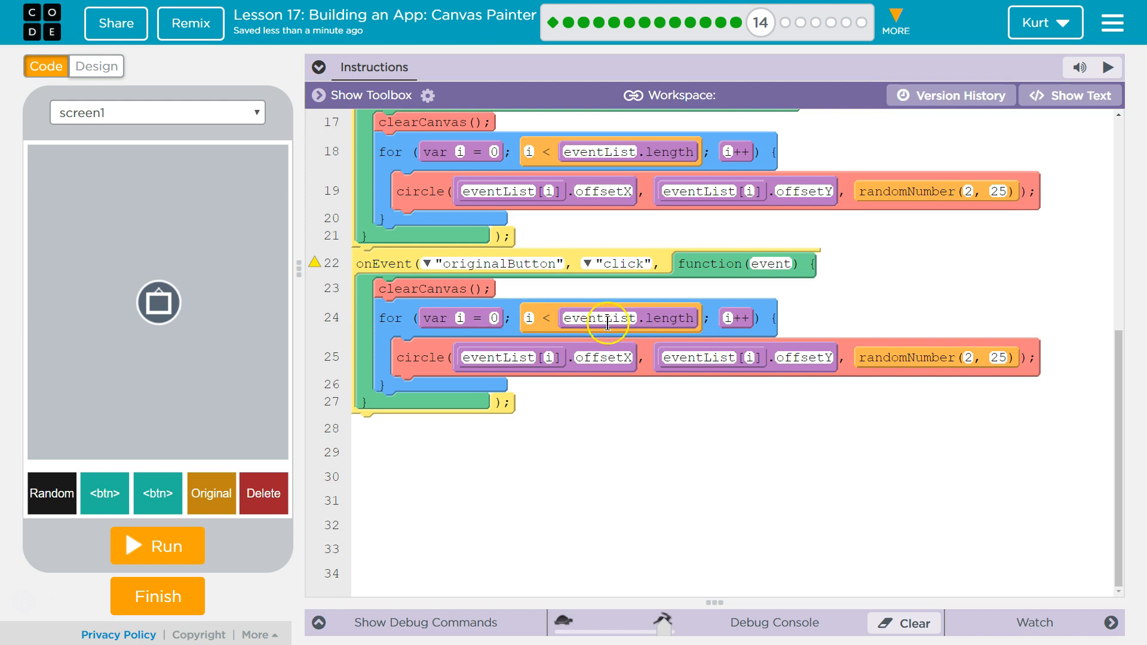
mouse_move(530, 320)
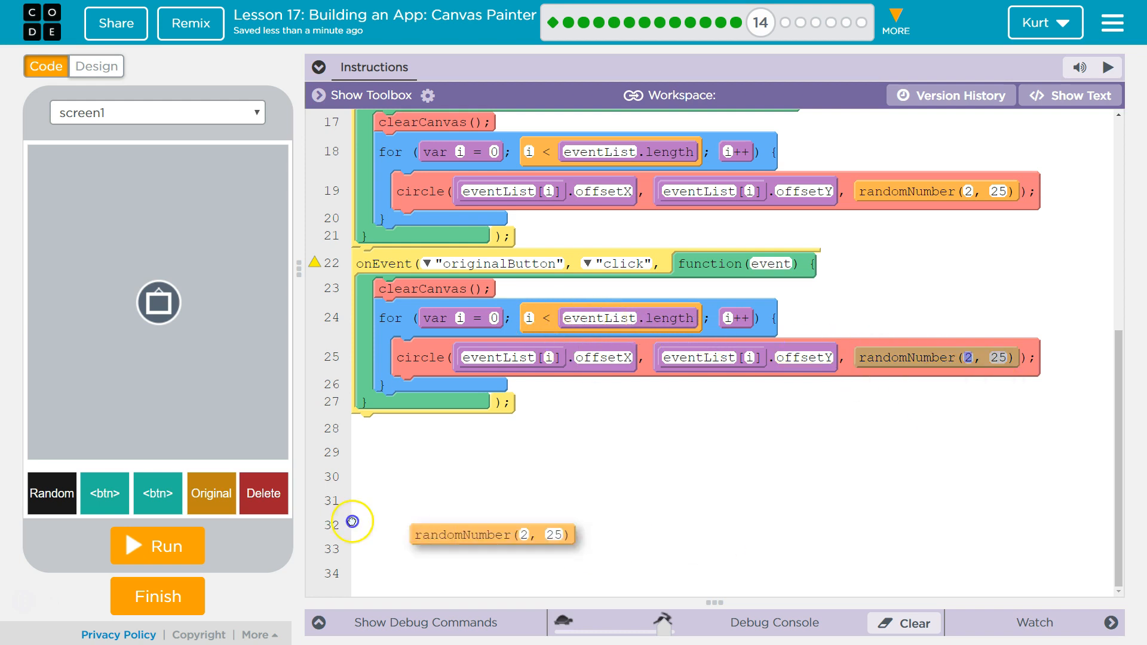
drag(491, 534, 855, 359)
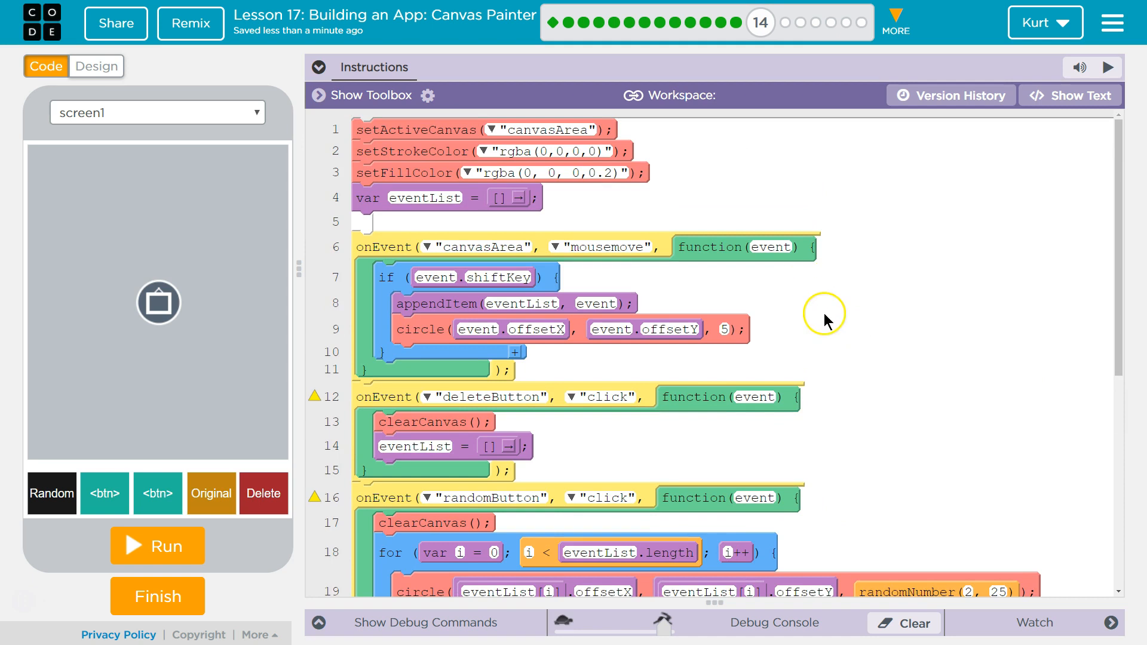
mouse_move(838, 330)
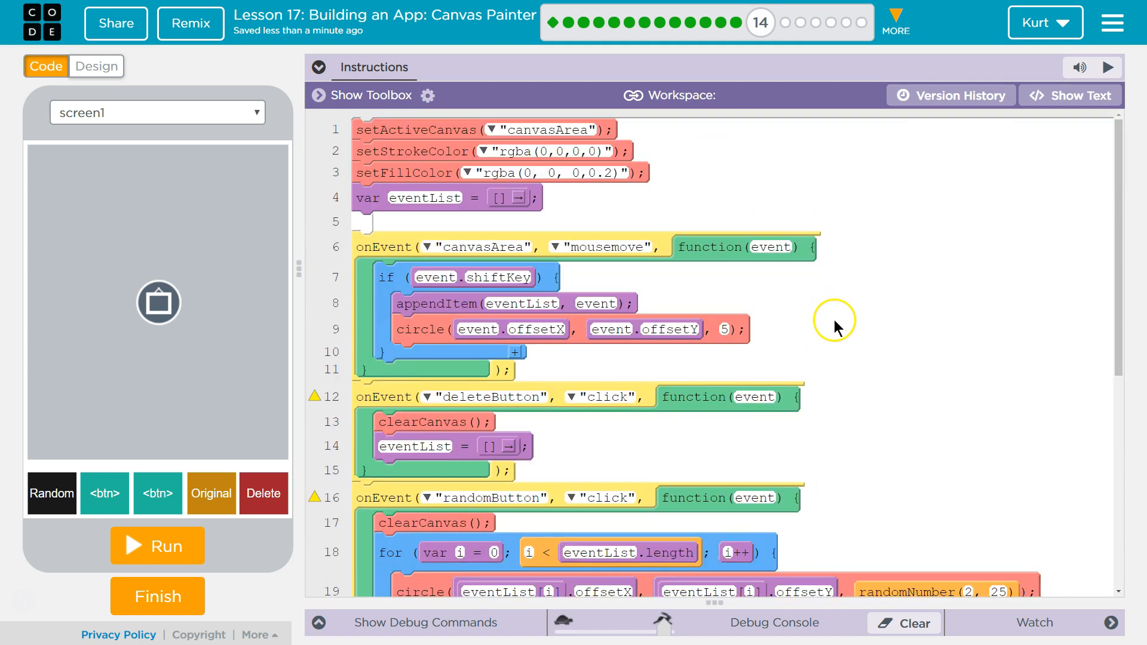
mouse_move(740, 325)
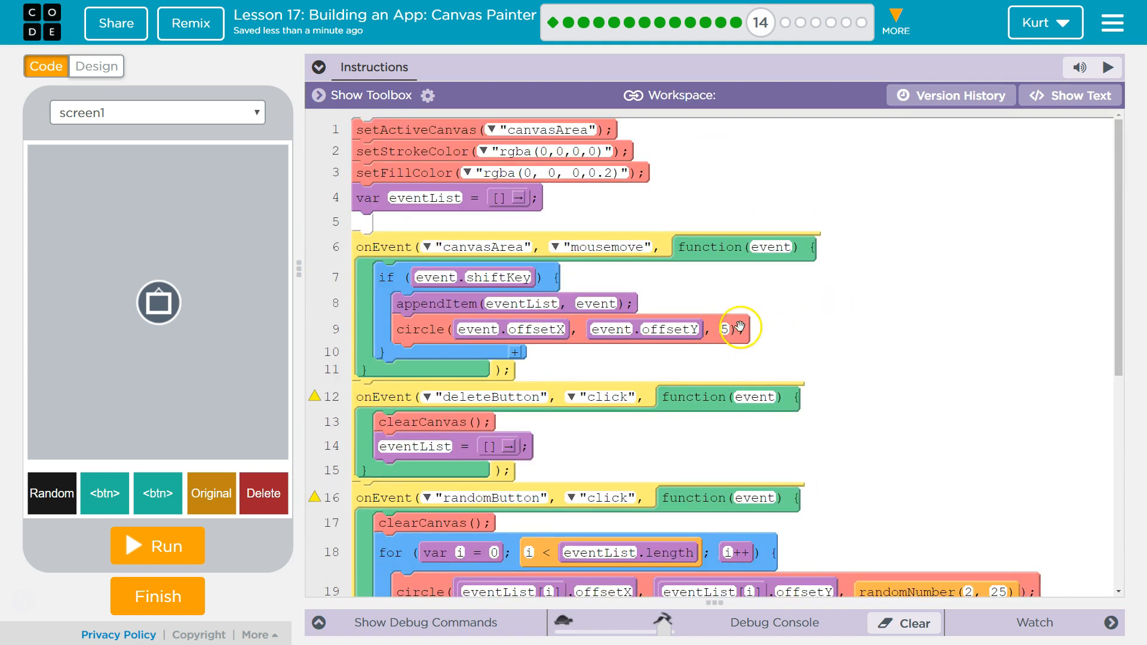
scroll(down, 3)
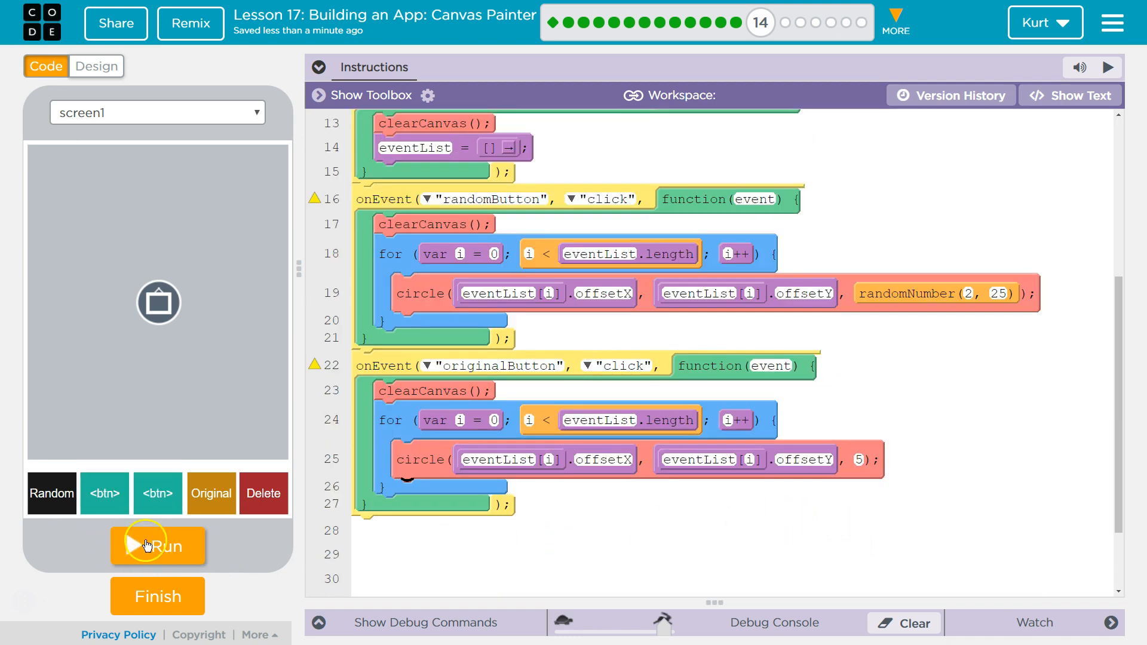
- Run the app, sketch 'hi' on the canvas, then redraw its dots at random sizes with Random
click(158, 546)
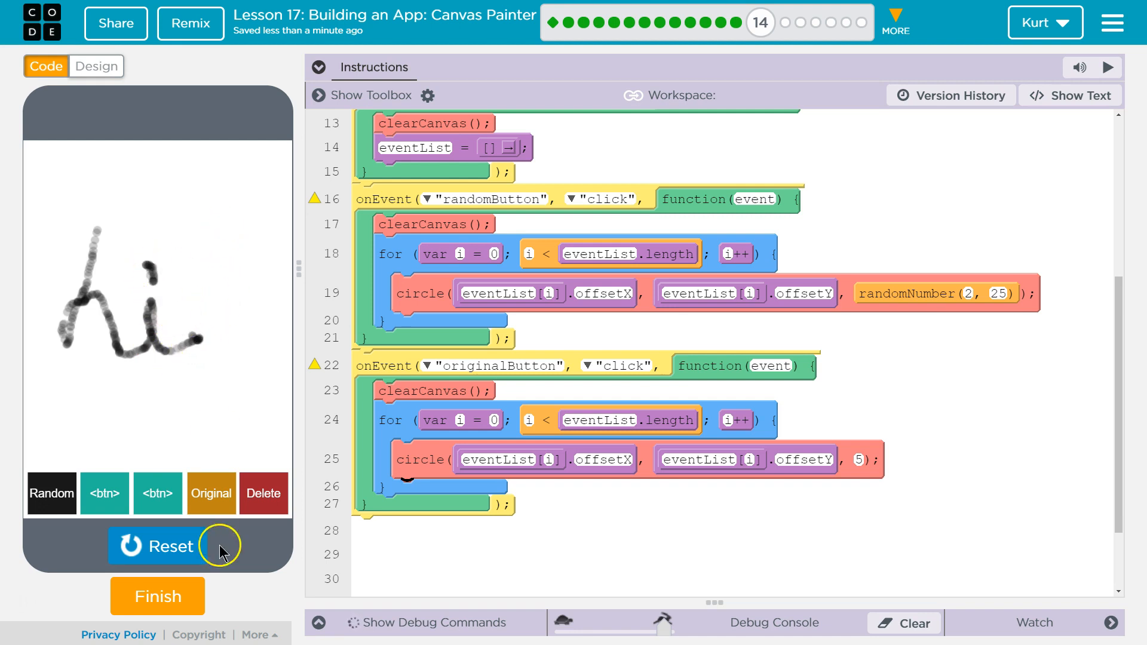
mouse_move(46, 509)
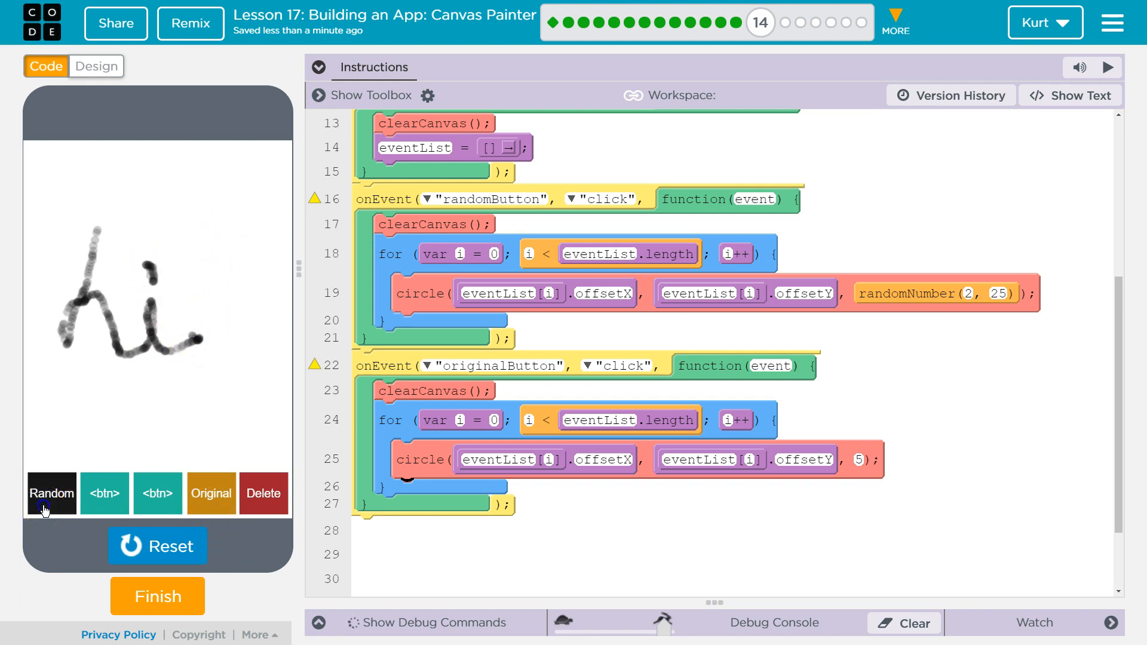
click(211, 494)
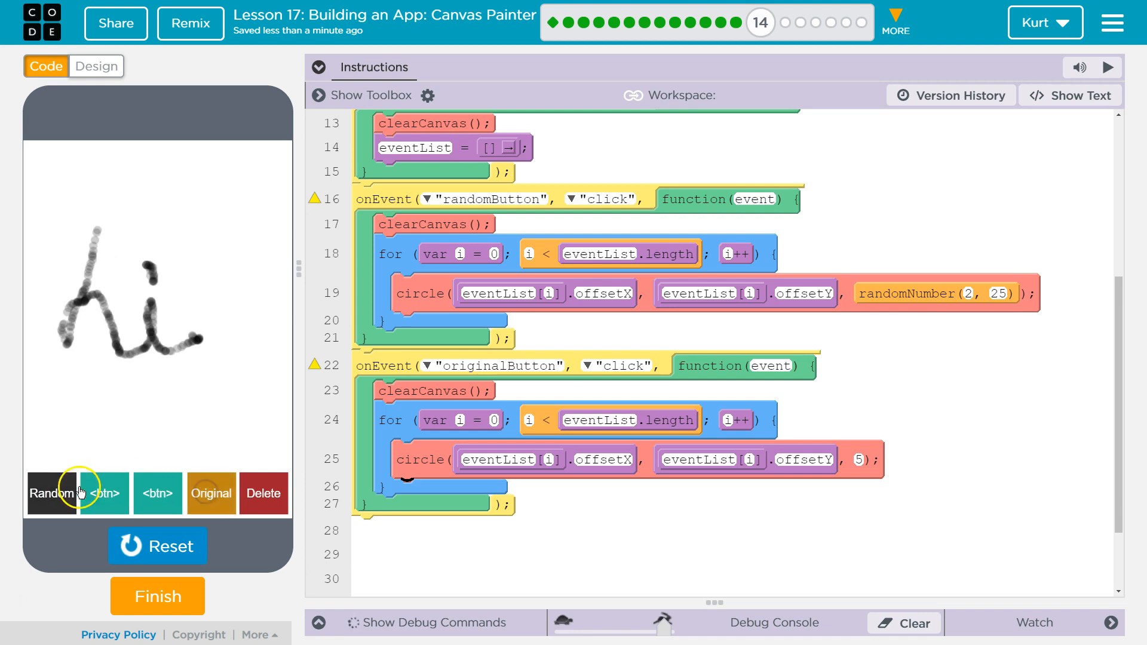
click(52, 492)
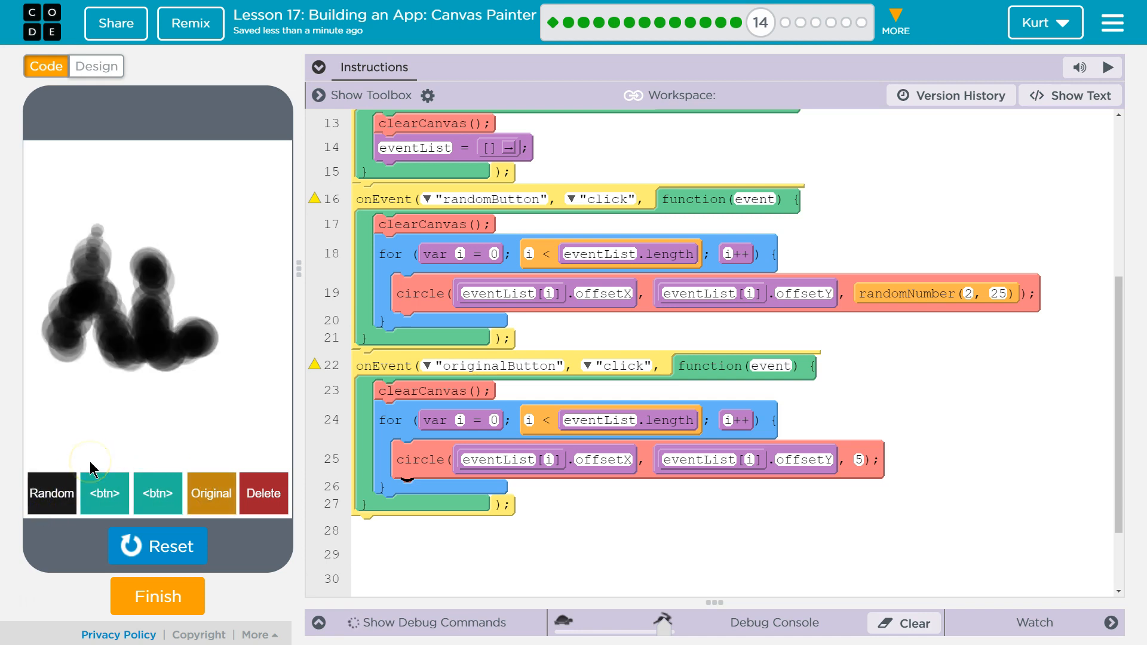
mouse_move(274, 456)
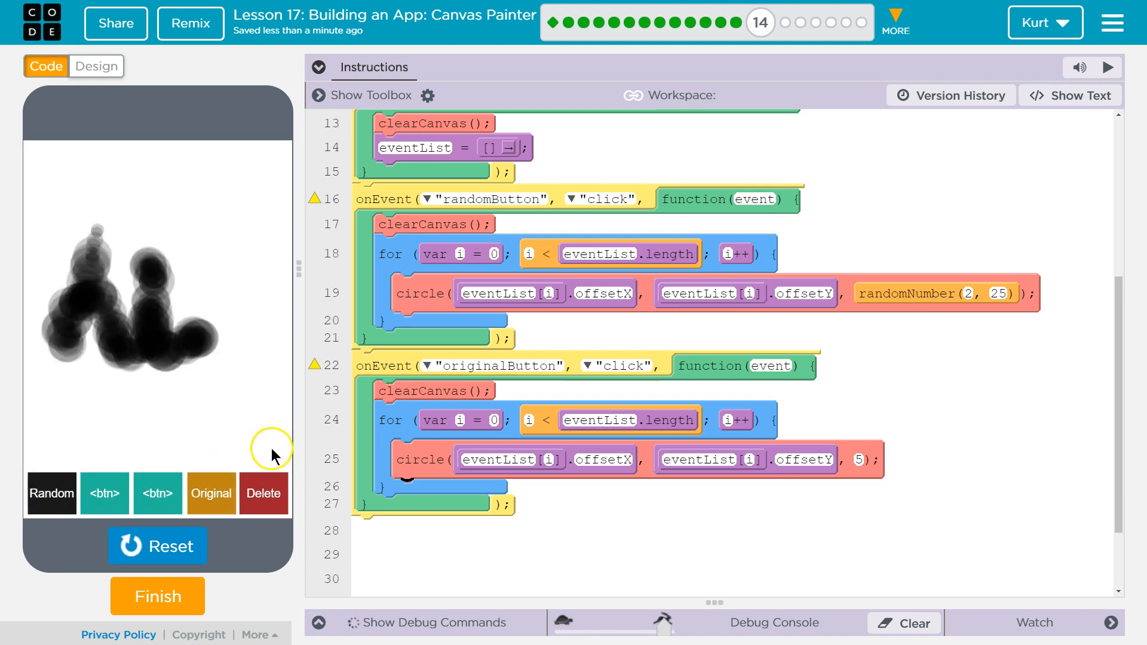
mouse_move(452, 408)
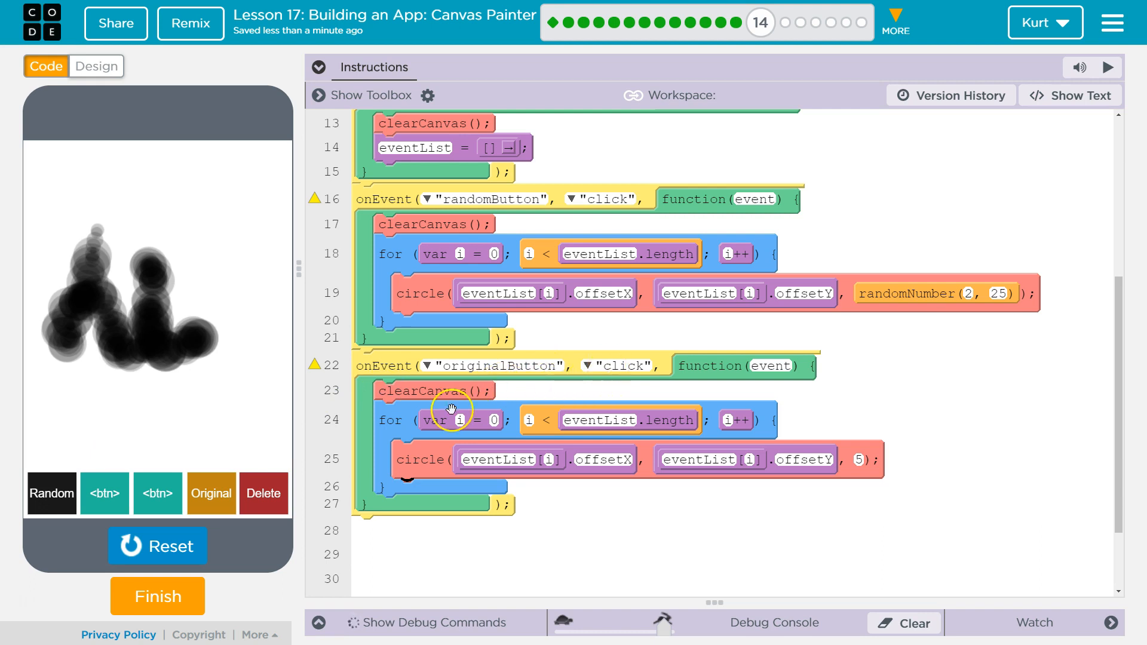
mouse_move(760, 385)
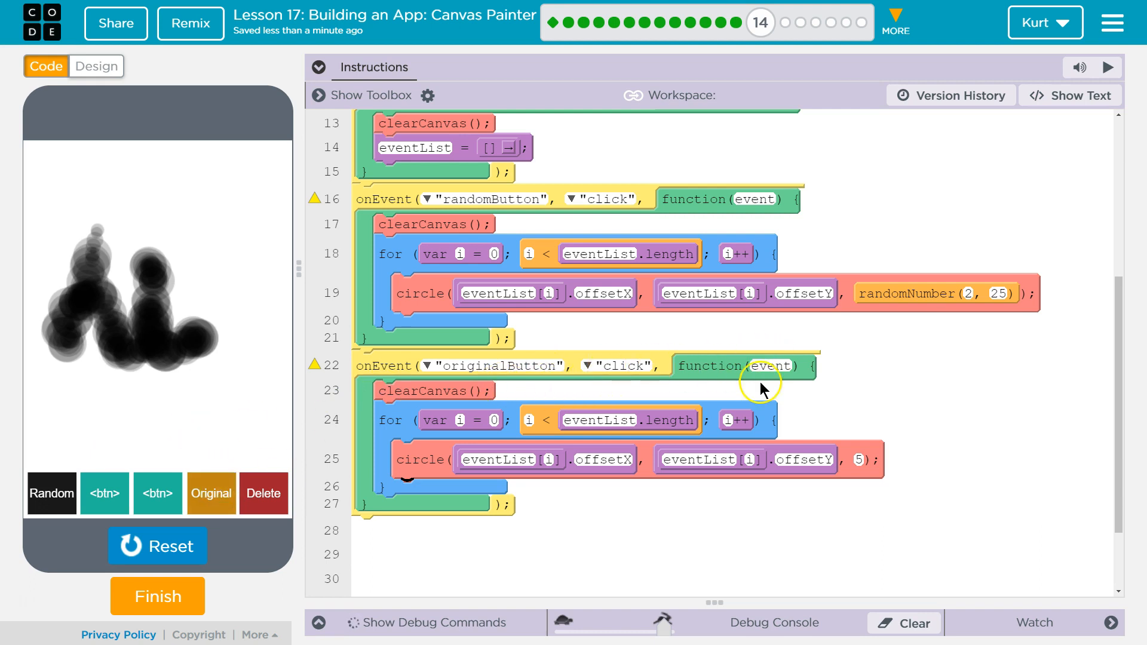
mouse_move(425, 387)
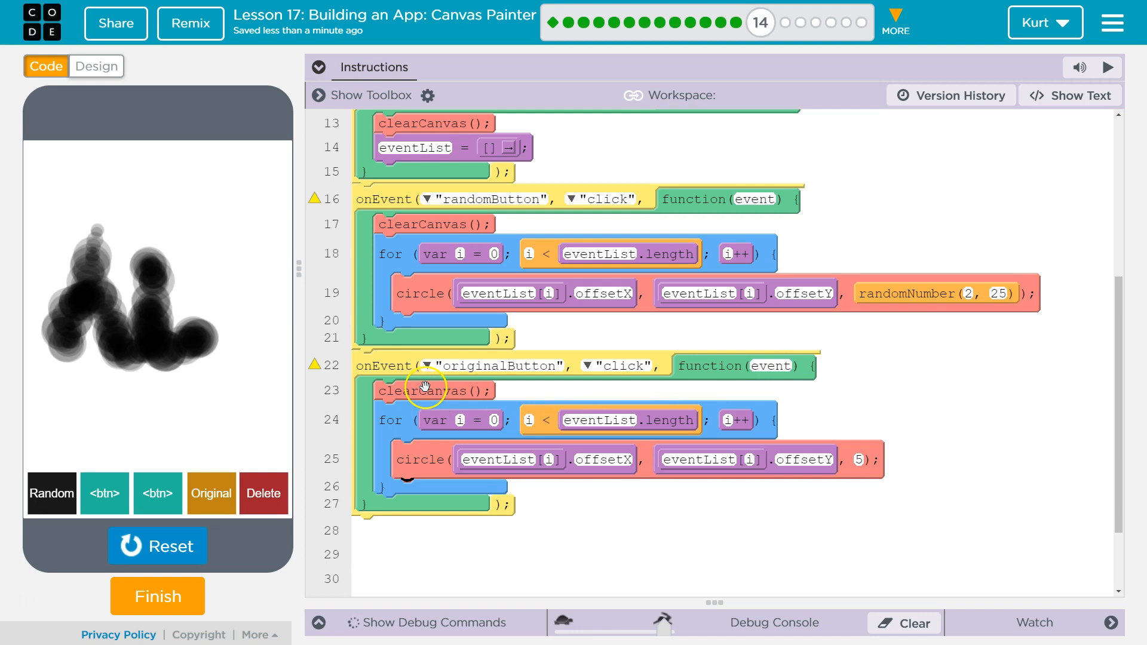
mouse_move(420, 382)
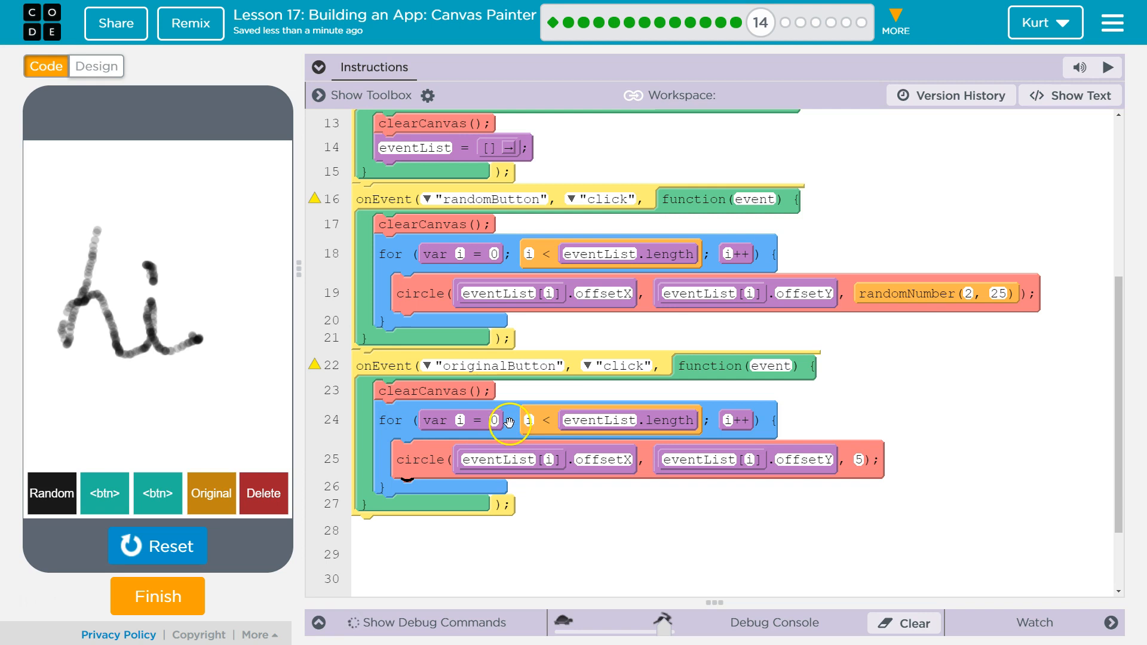
mouse_move(607, 425)
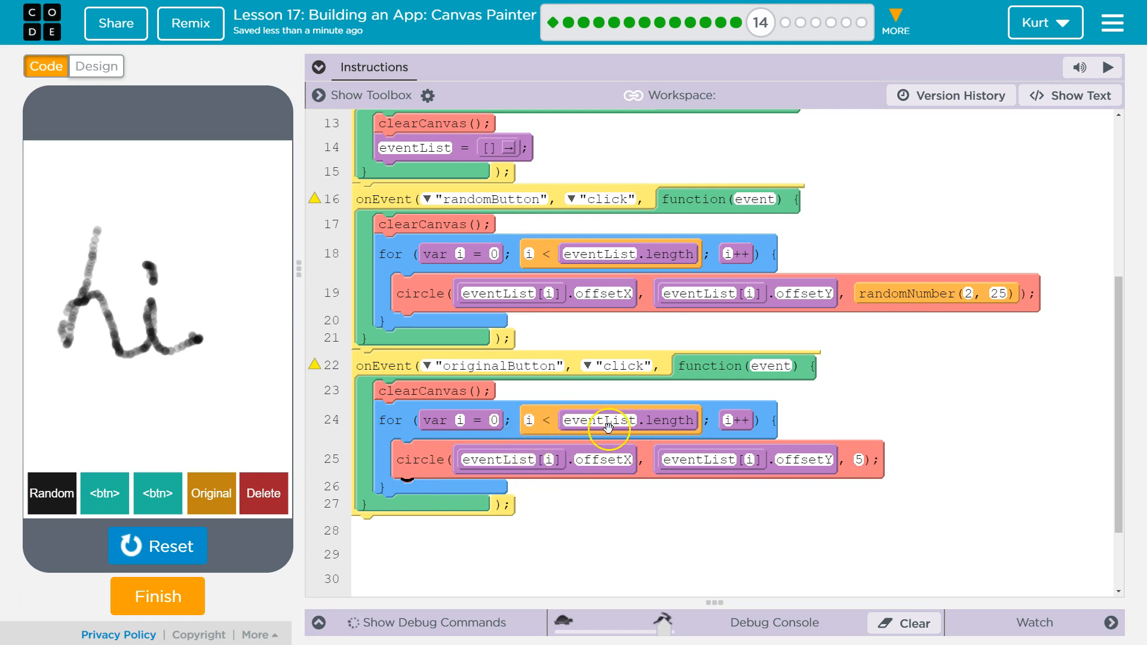
mouse_move(476, 421)
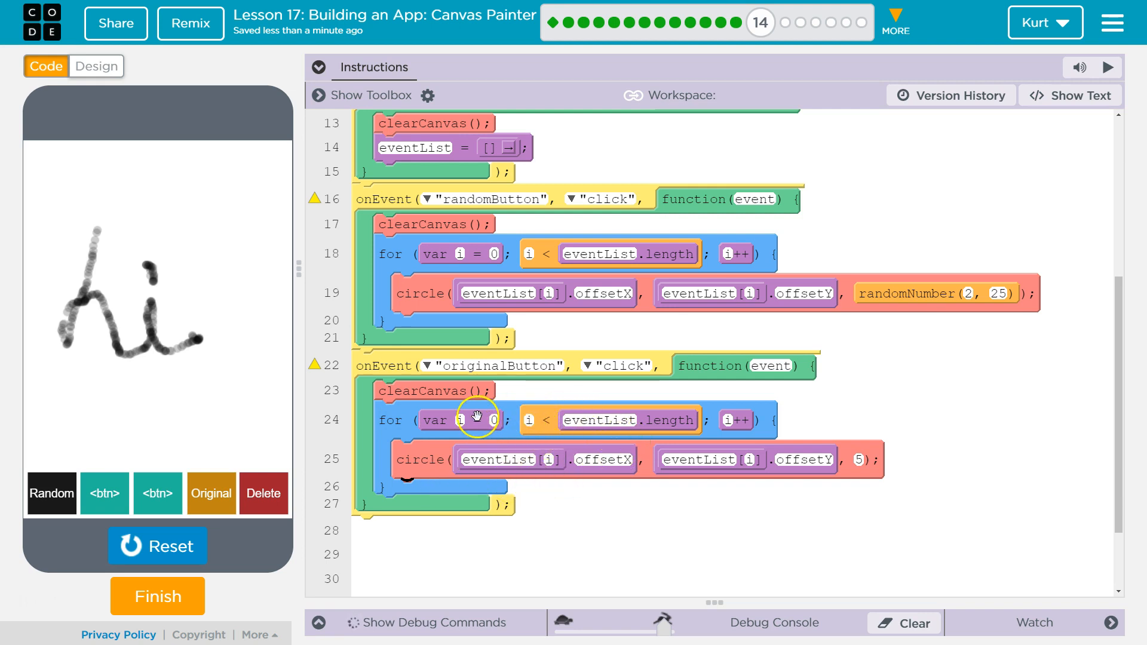
- Redraw 'hi' as uniform radius-5 dots via Original and review the originalButton loop code
click(528, 421)
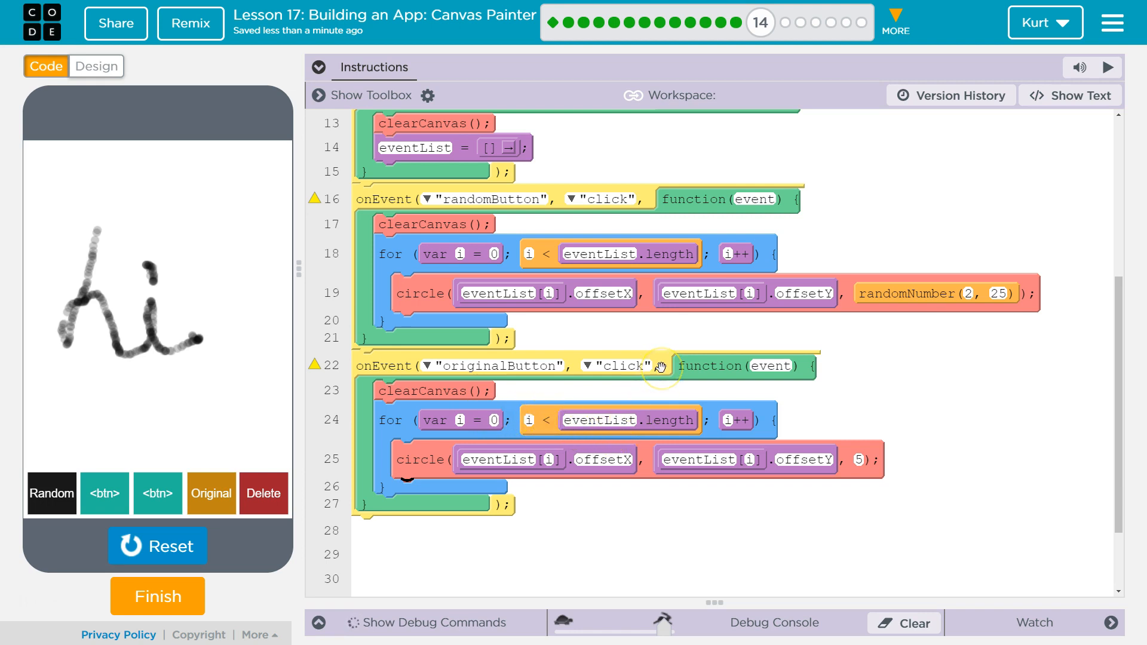
mouse_move(605, 423)
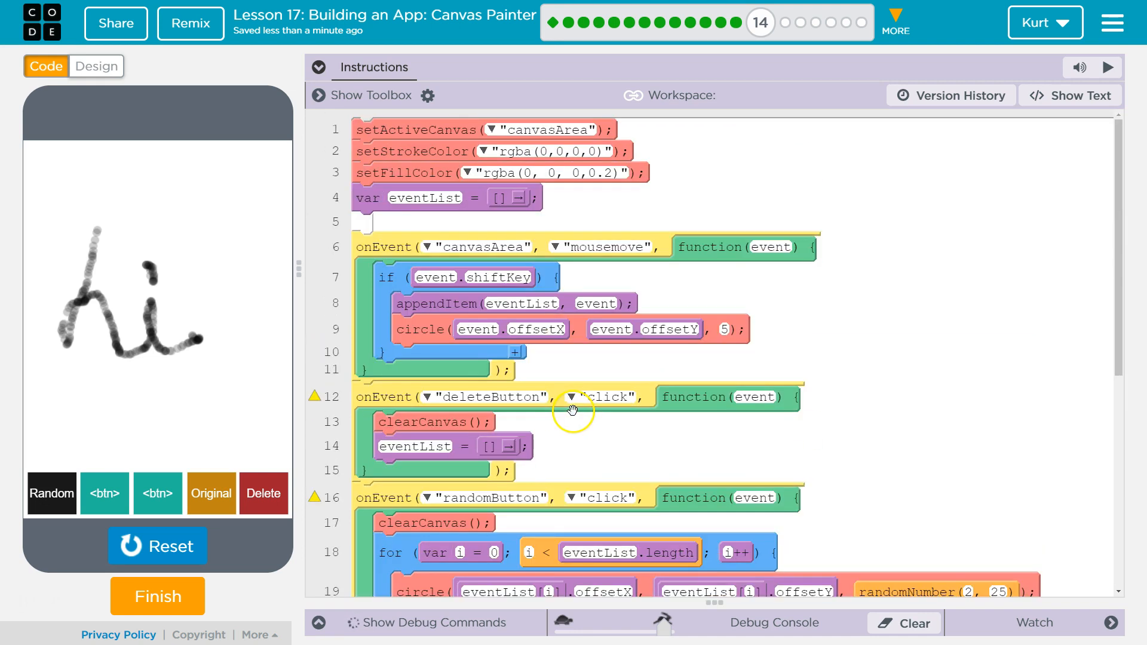
scroll(down, 3)
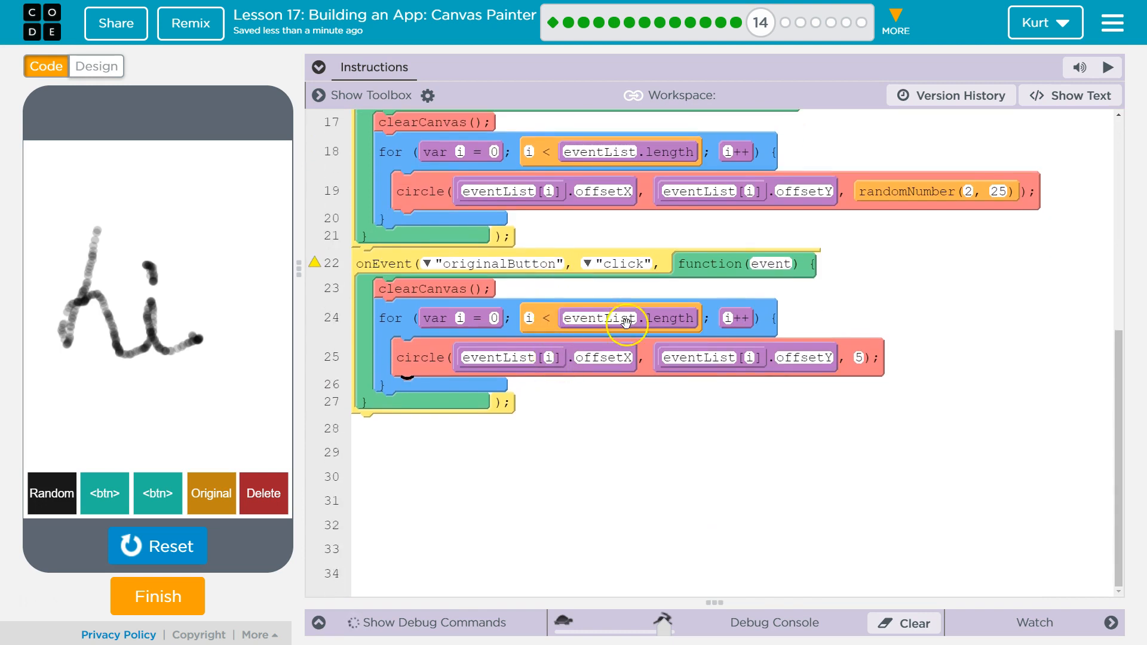
mouse_move(651, 307)
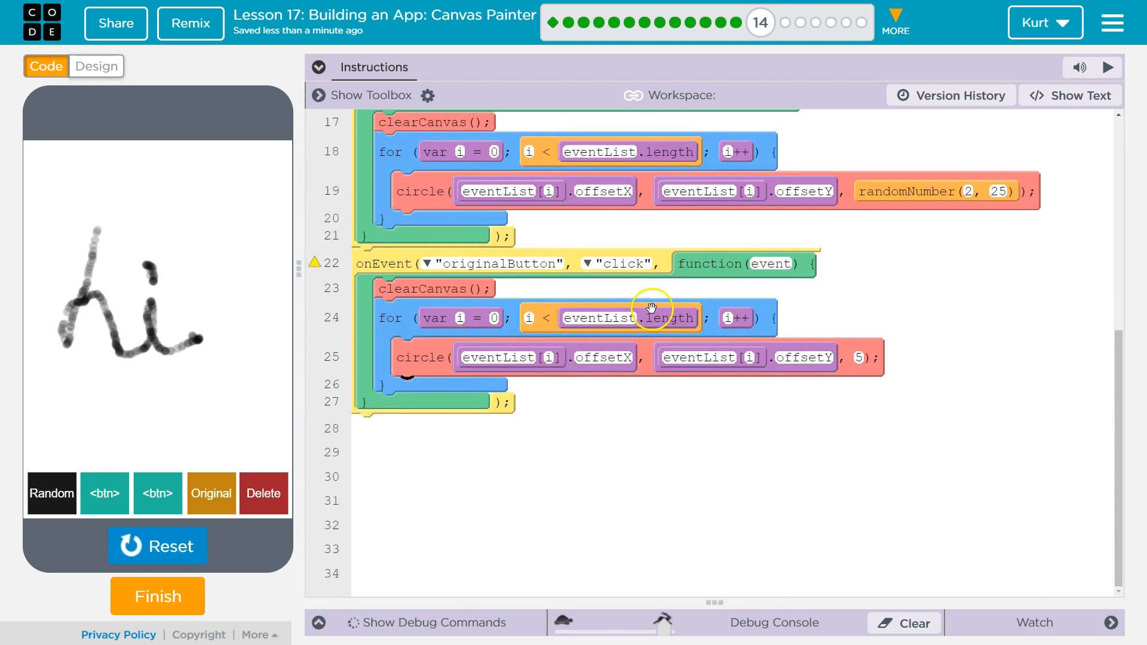
mouse_move(731, 304)
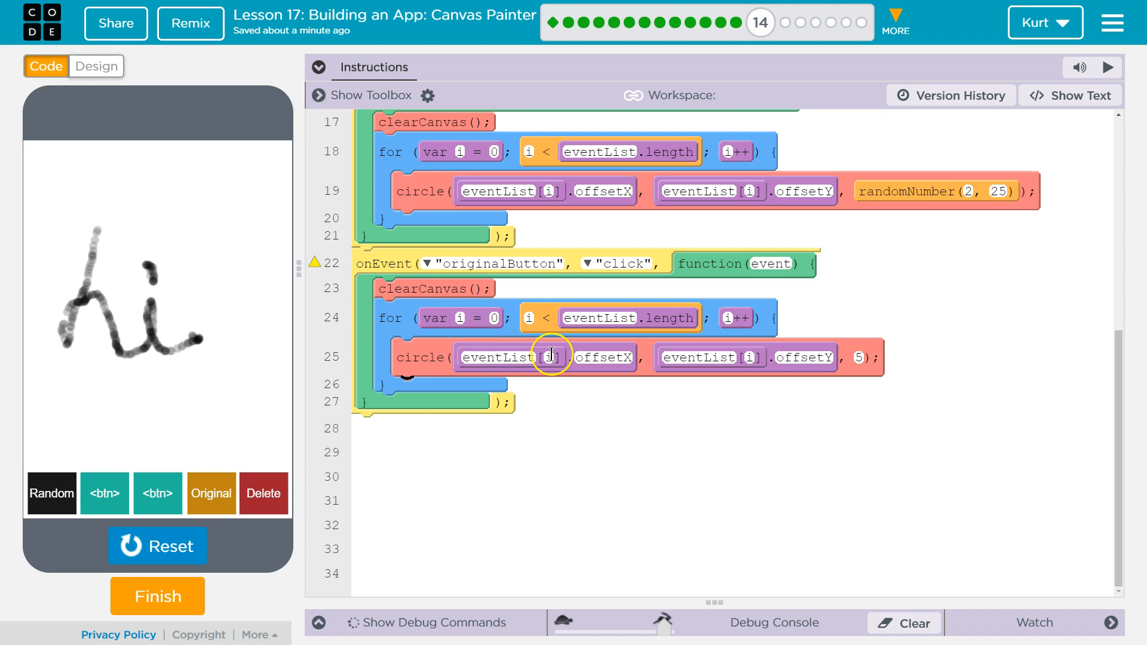
click(552, 357)
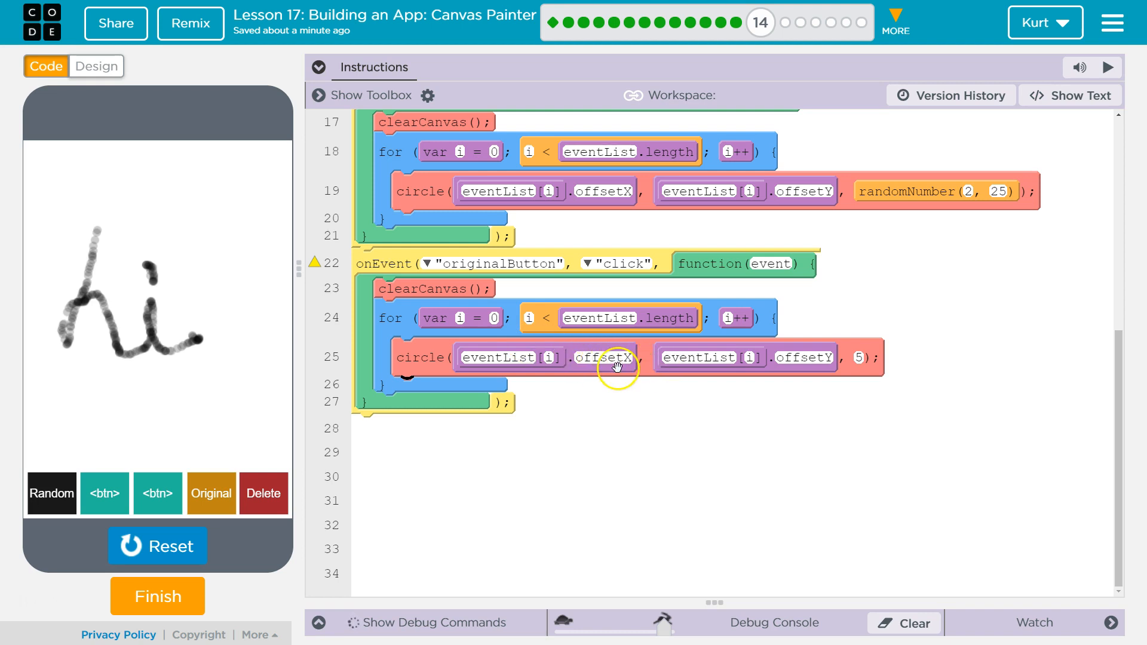
click(581, 357)
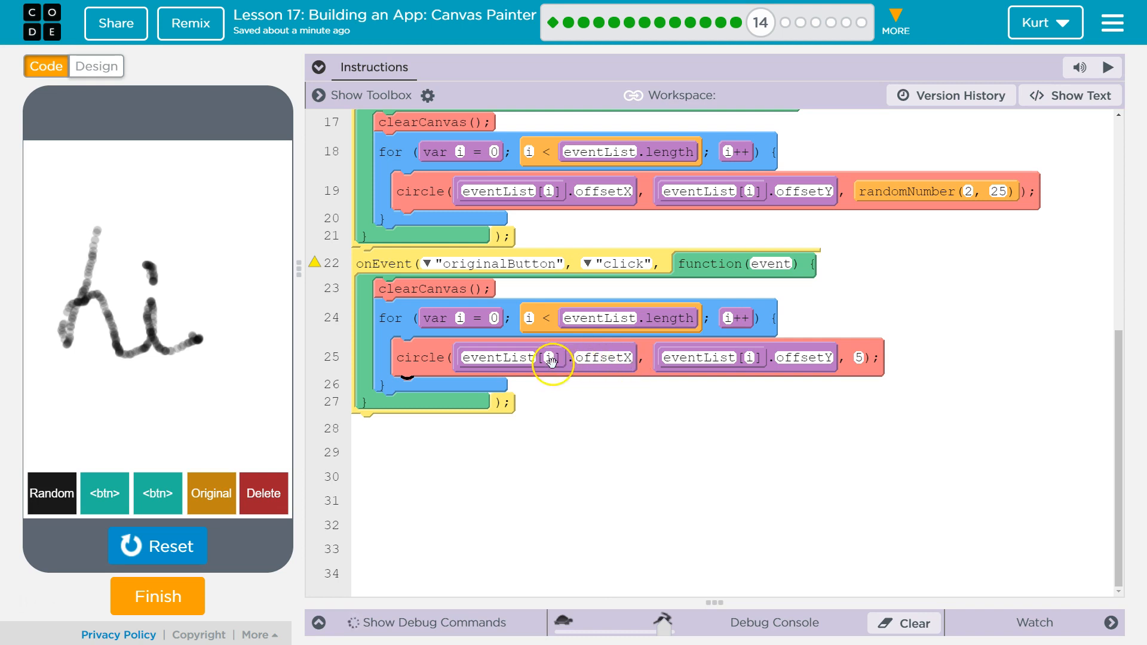
mouse_move(531, 361)
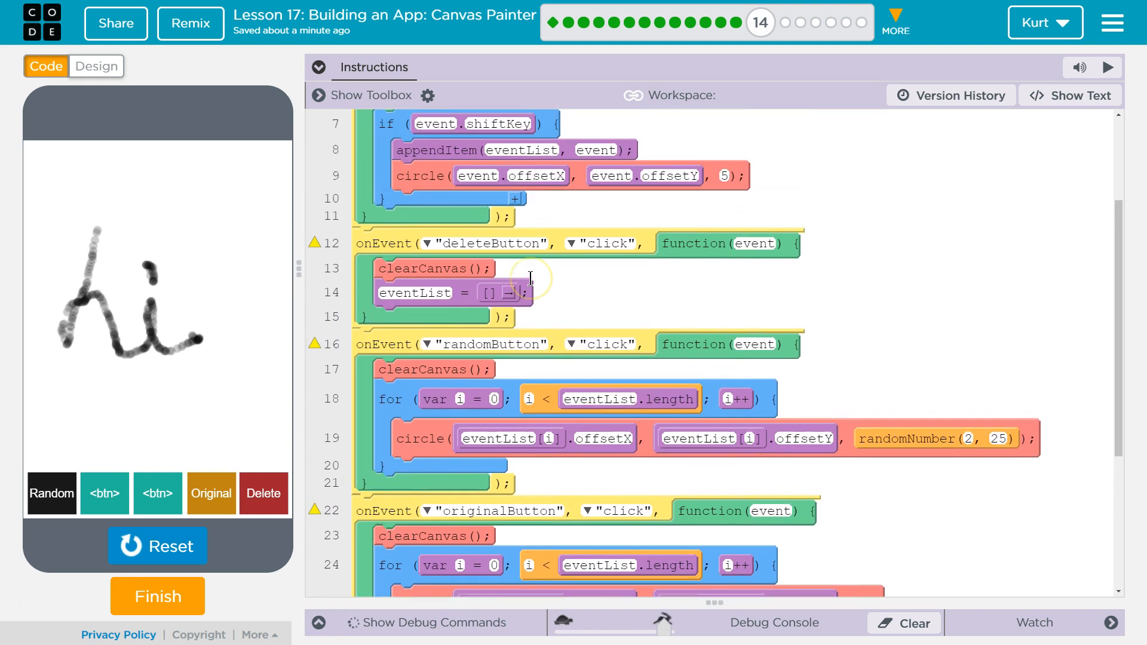
scroll(down, 3)
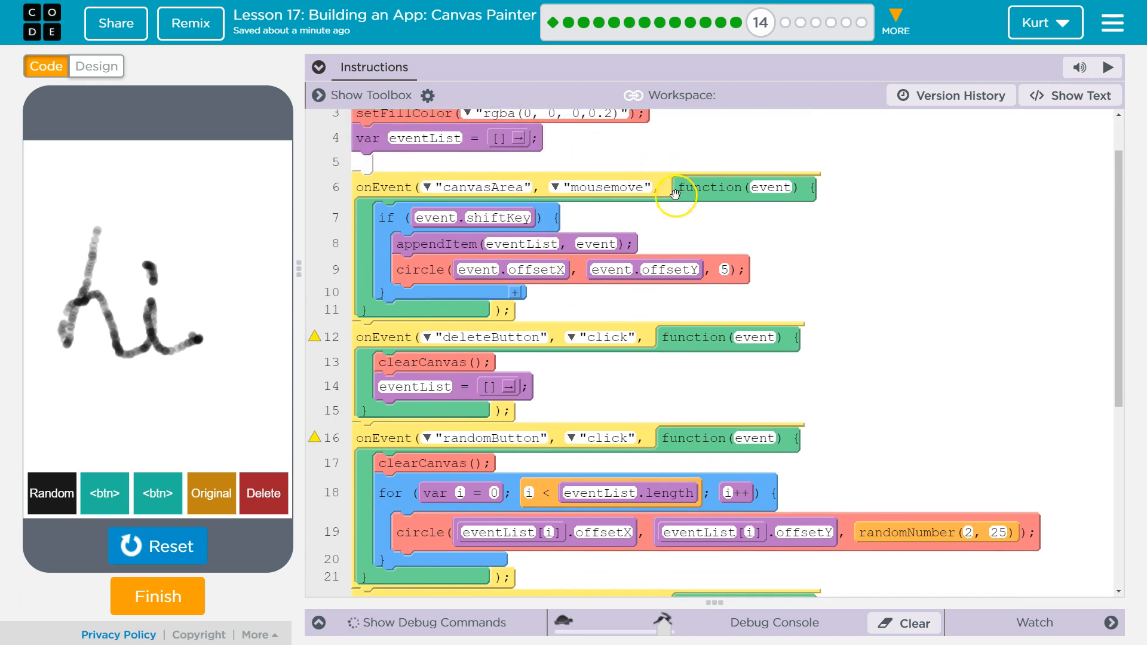
mouse_move(493, 249)
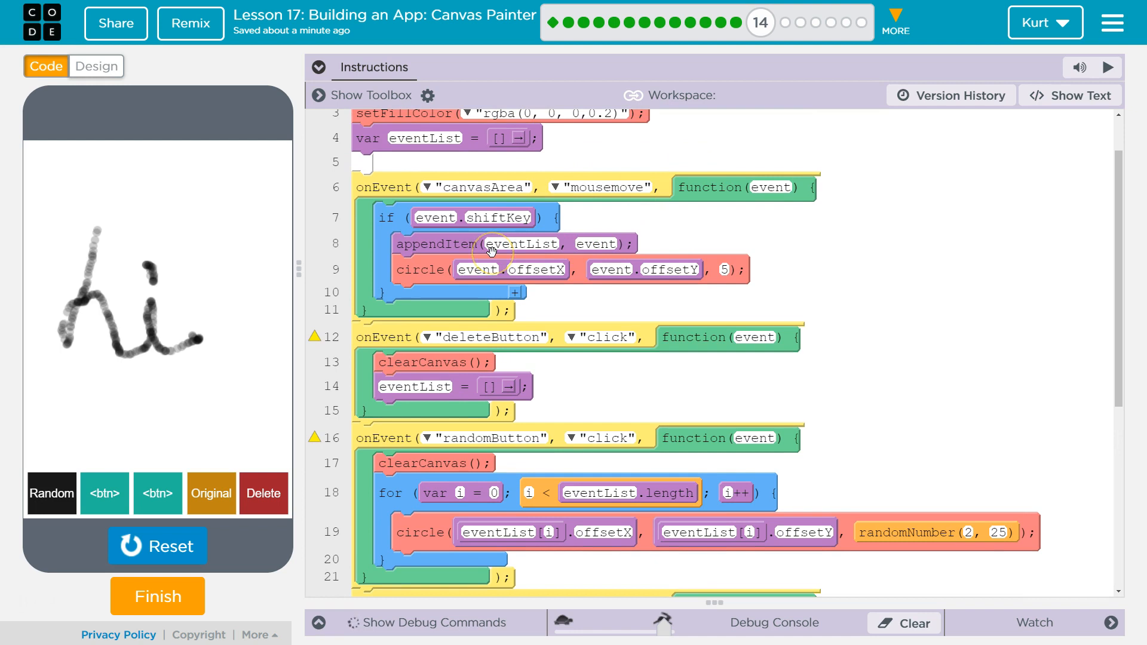
mouse_move(767, 188)
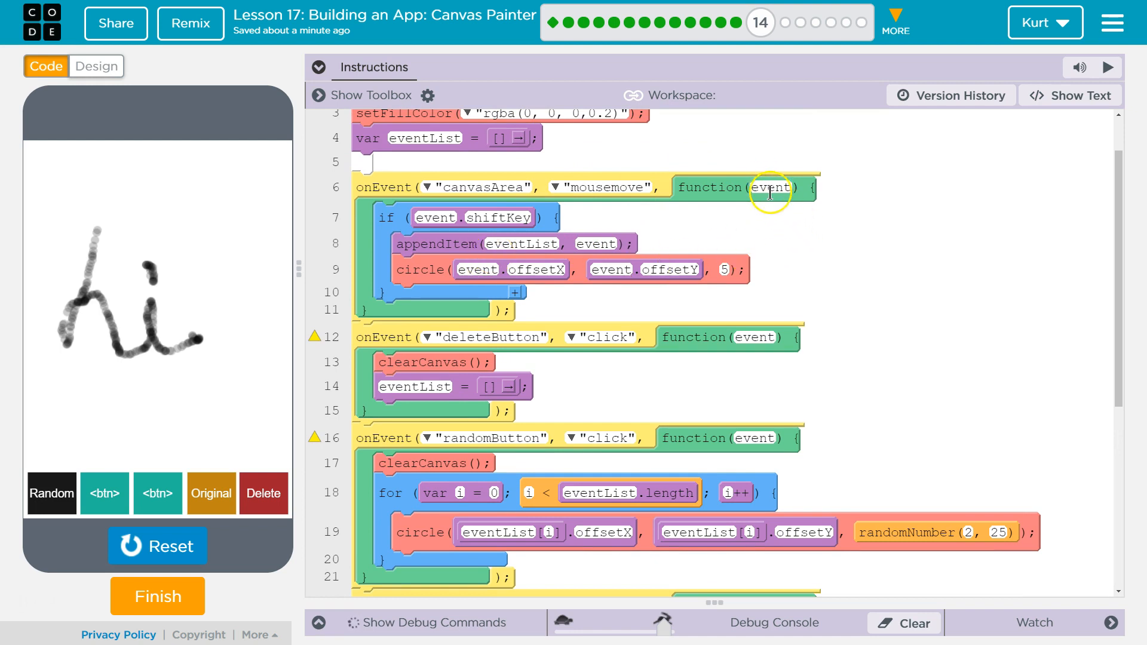
mouse_move(241, 298)
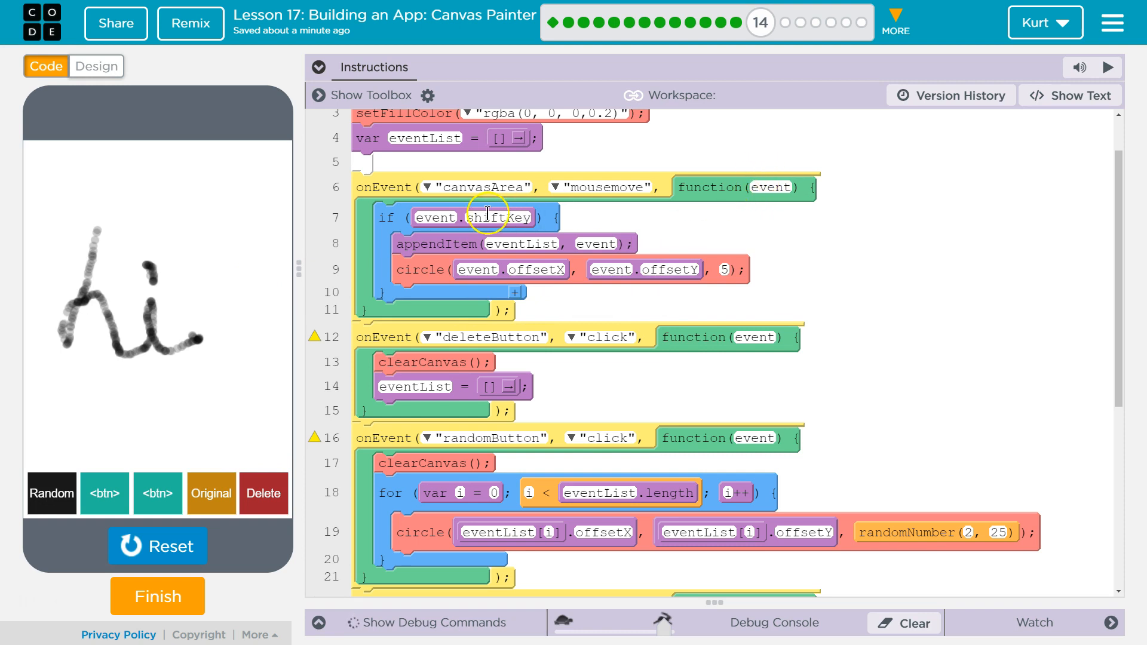
mouse_move(440, 138)
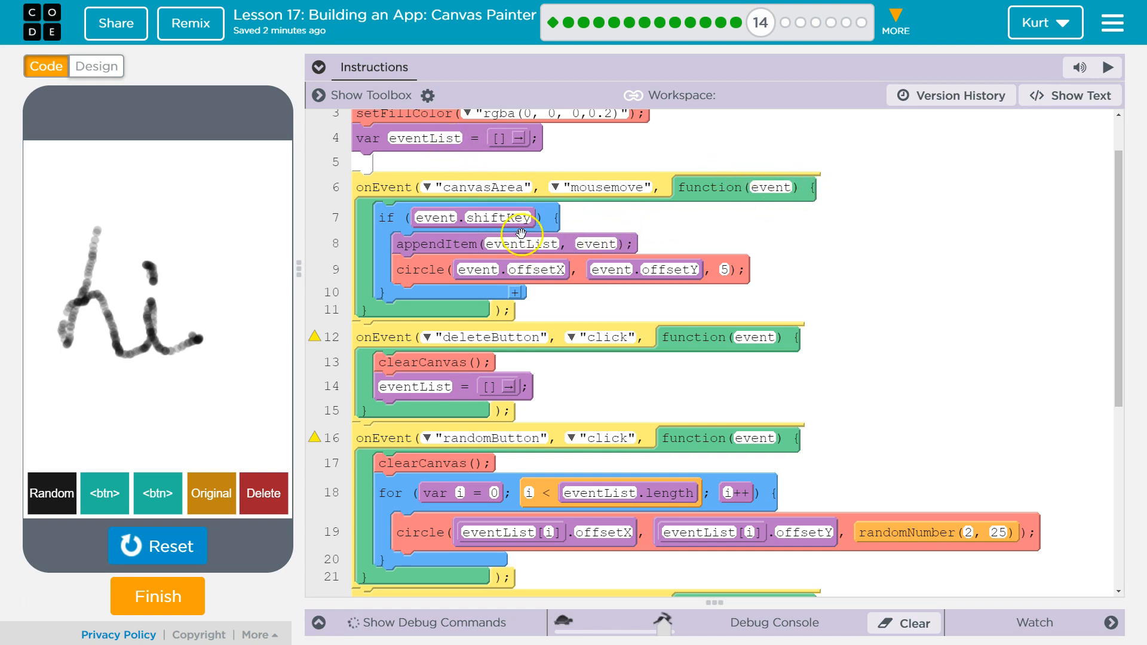
mouse_move(507, 228)
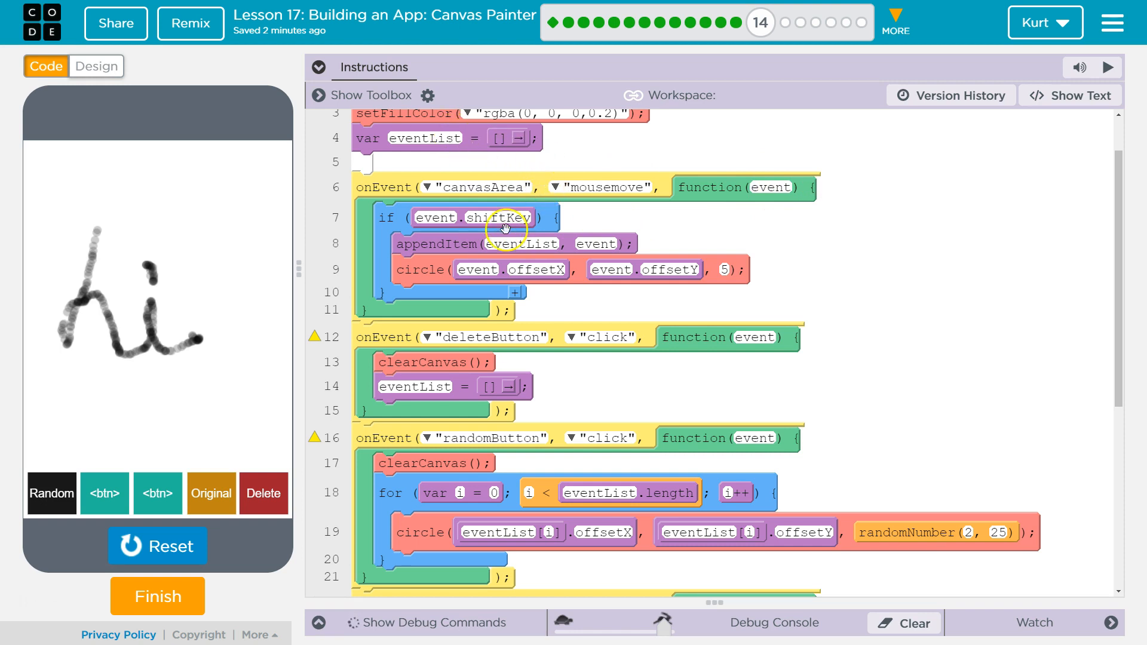
mouse_move(631, 256)
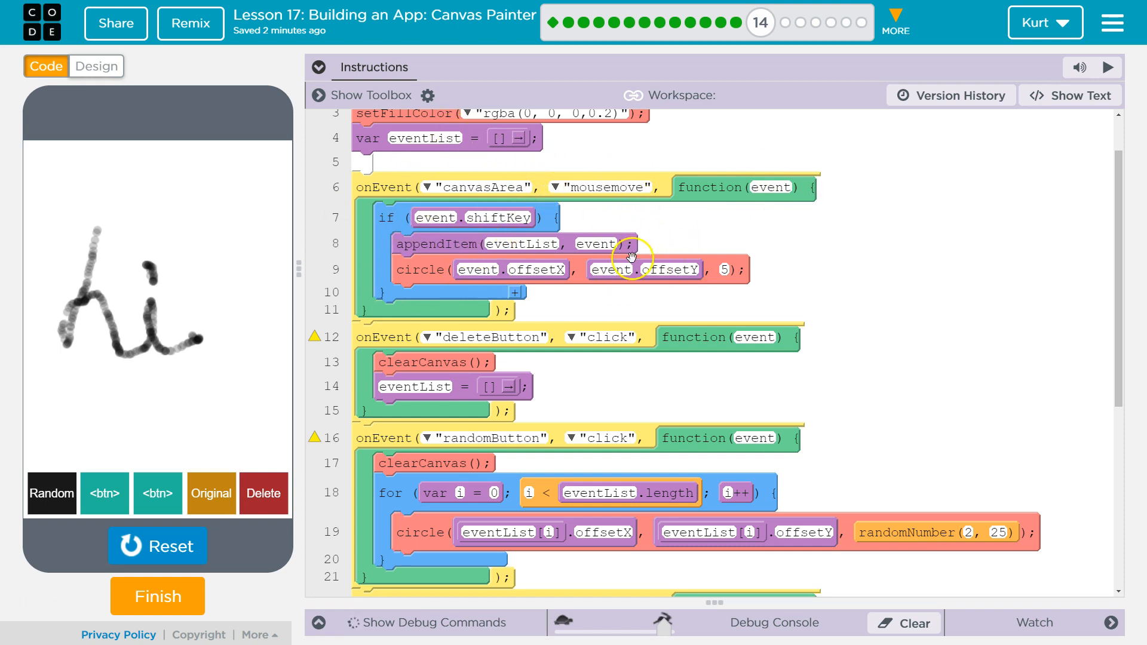
mouse_move(196, 262)
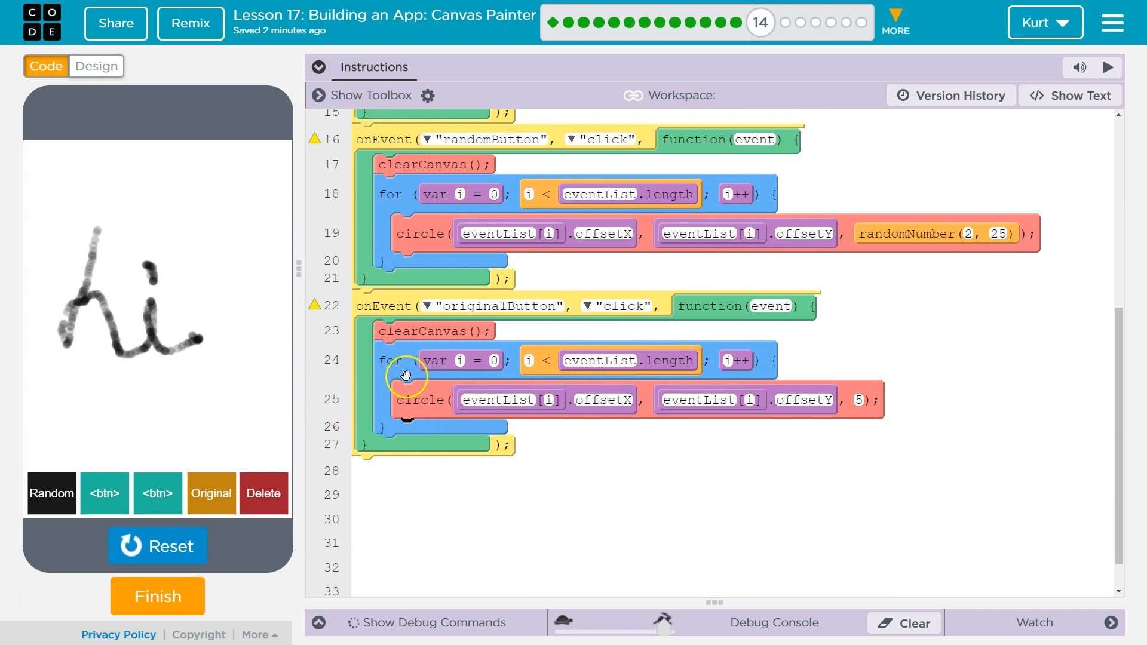
mouse_move(449, 344)
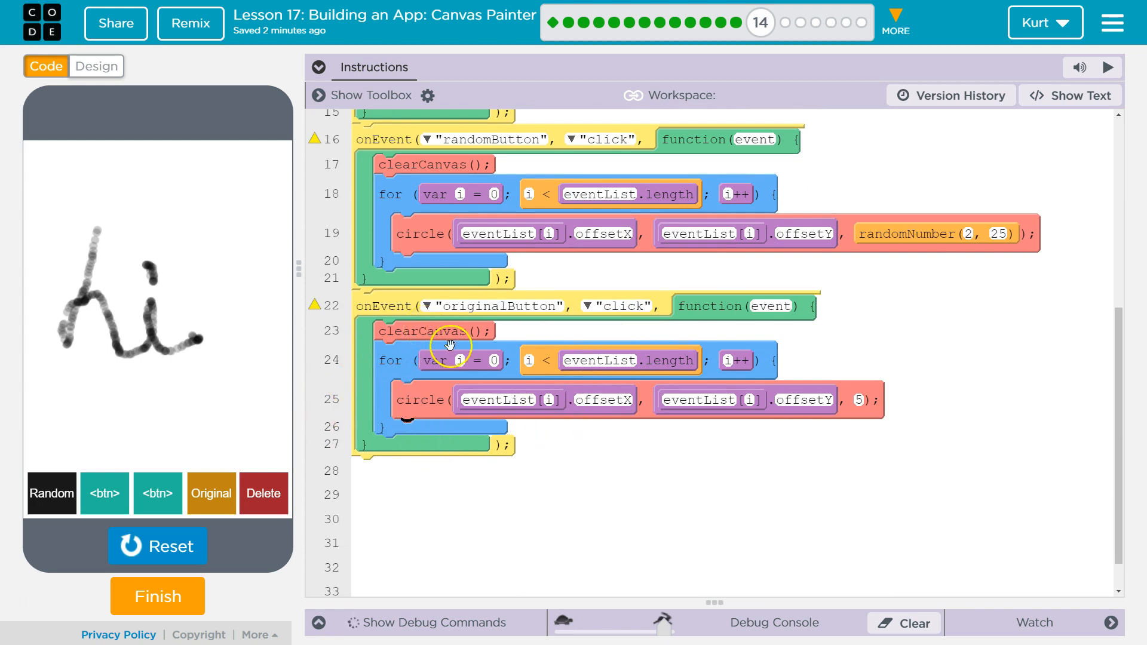
click(860, 399)
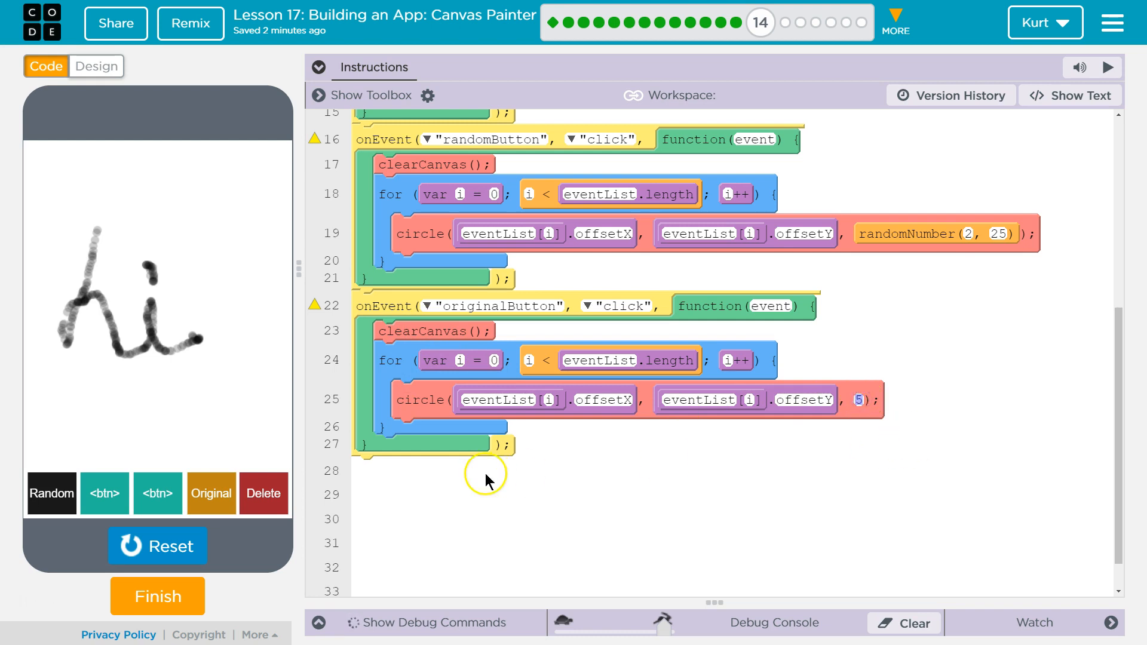
mouse_move(463, 480)
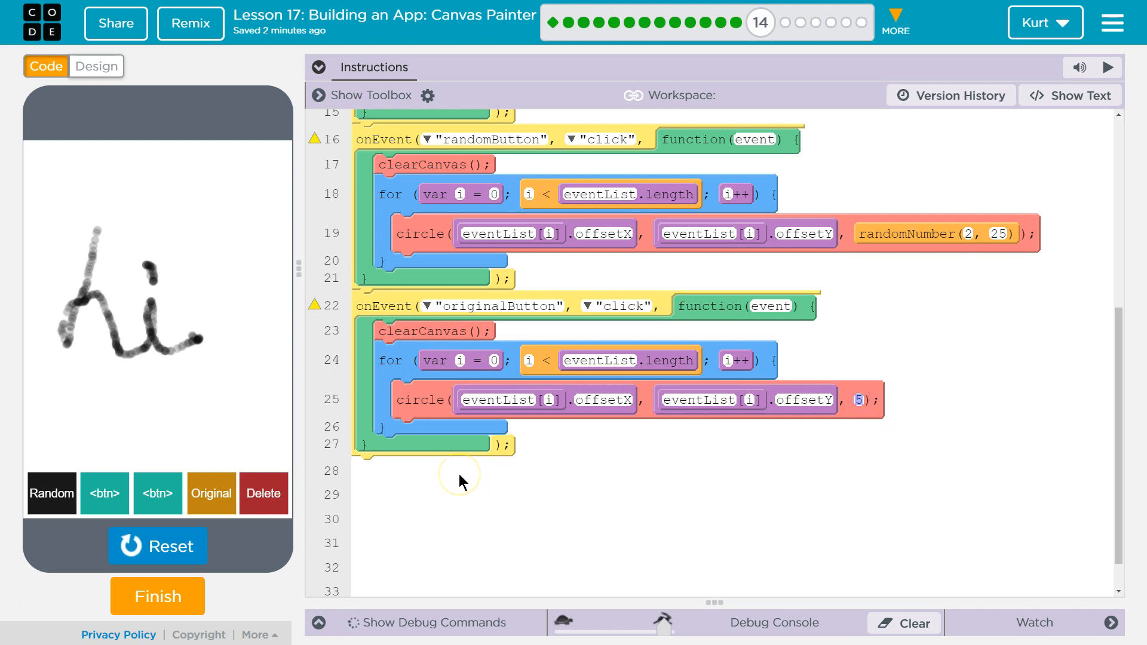